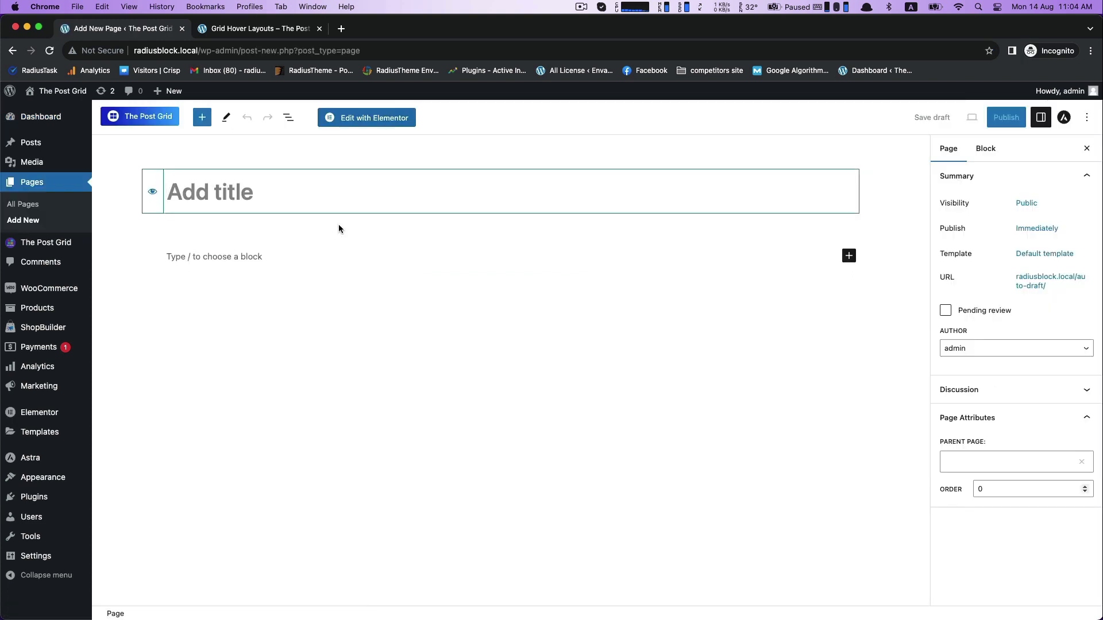
- Enter the page title 'Grid Hover Layouts - Gutenberg' in the title field
text(Grid Hover La)
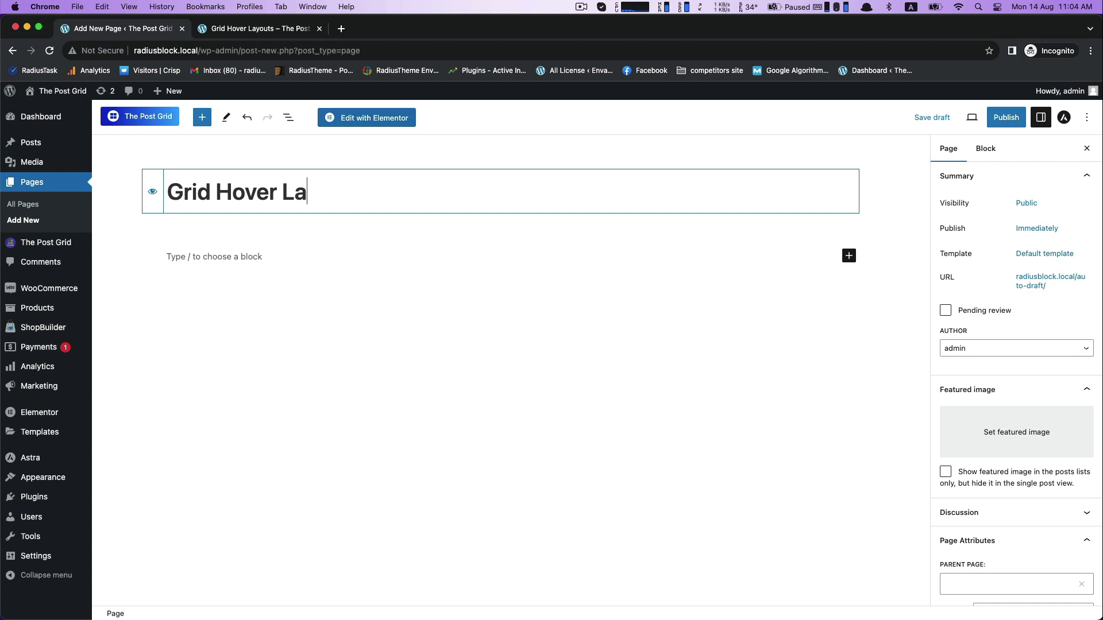
text(youts - Gut)
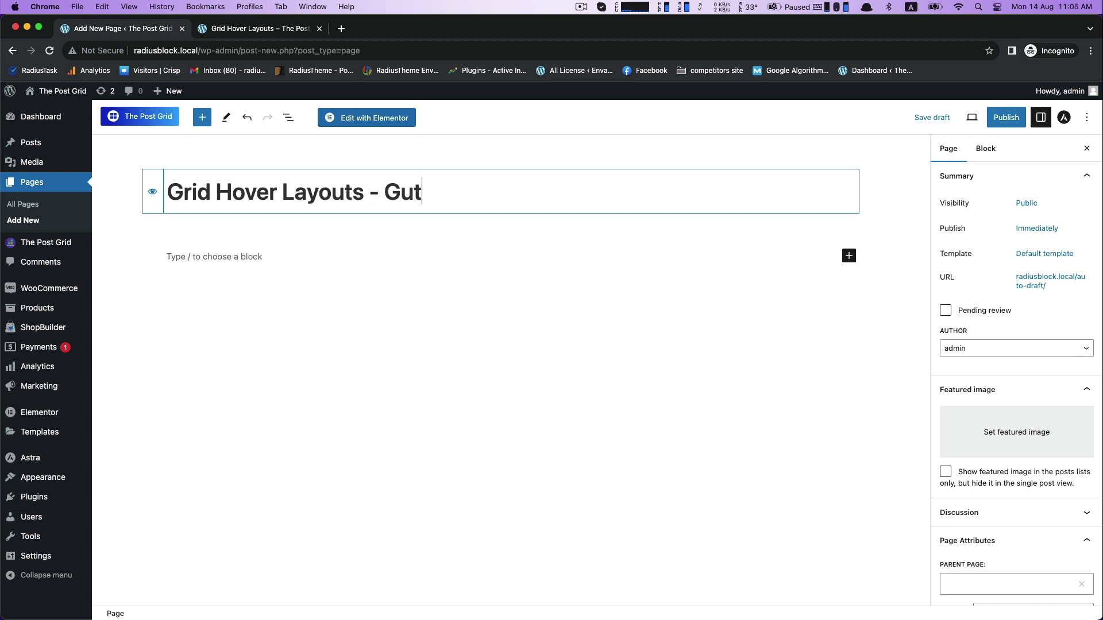
text(enberg)
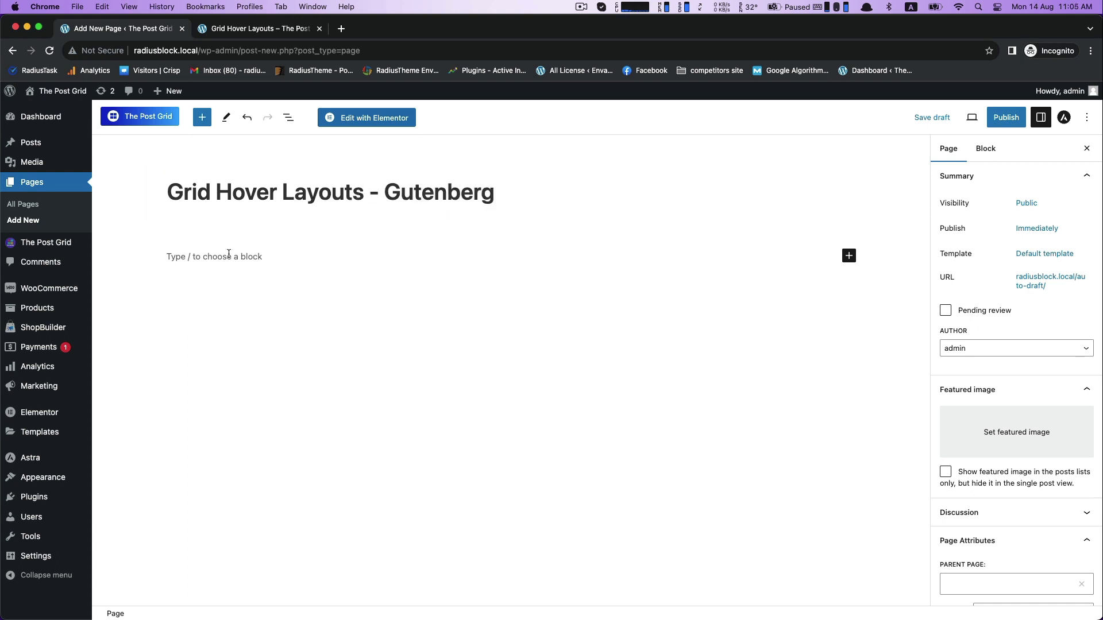
- Insert The Post Grid's Grid Hover Layout block beneath the title
click(202, 118)
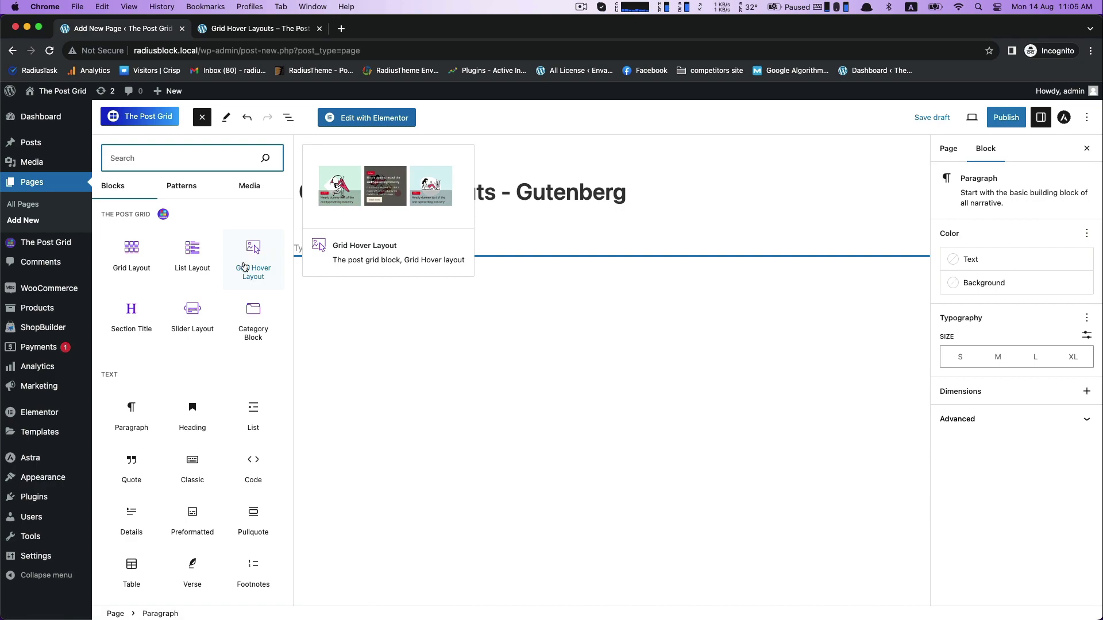
click(253, 252)
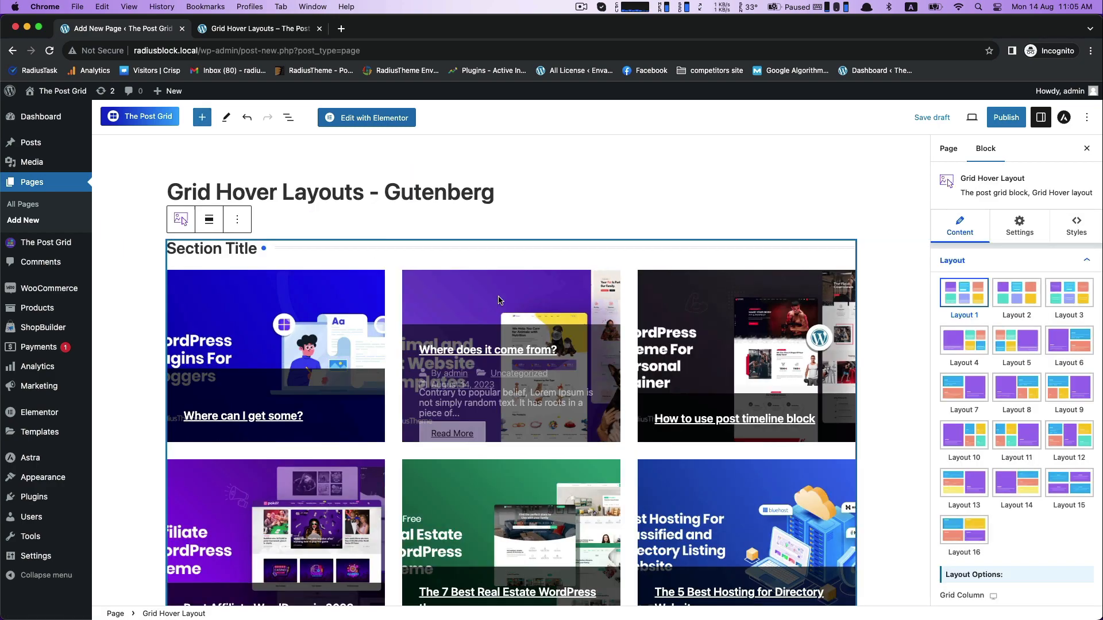
scroll(down, 3)
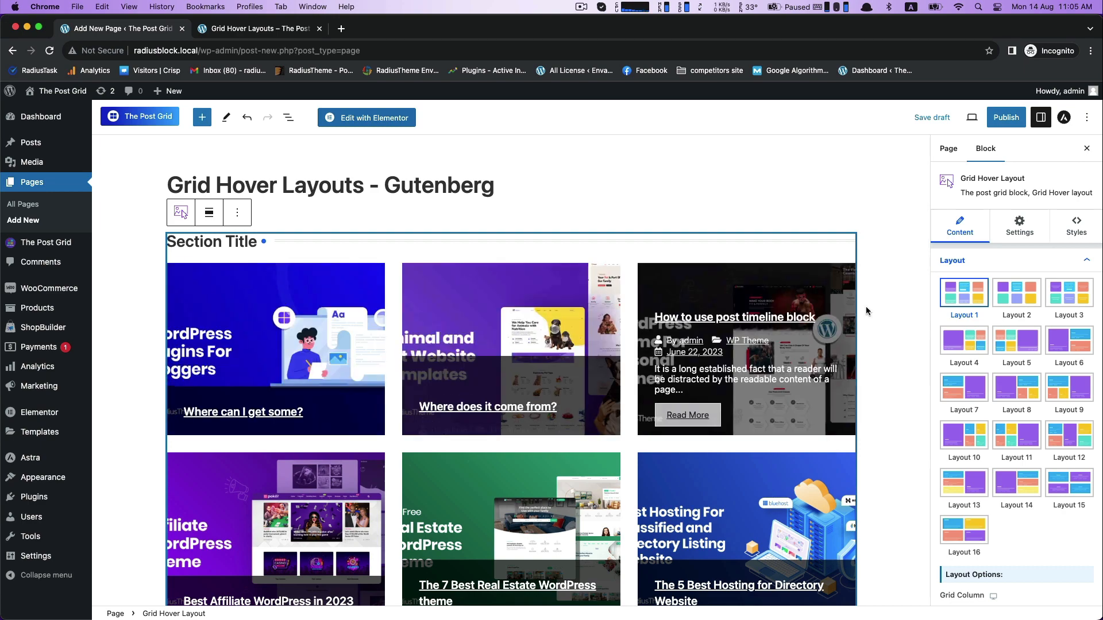
- Compare Layouts 5, 7, 9, 10, 13, 15 and 16, then settle on Layout 2
click(1015, 293)
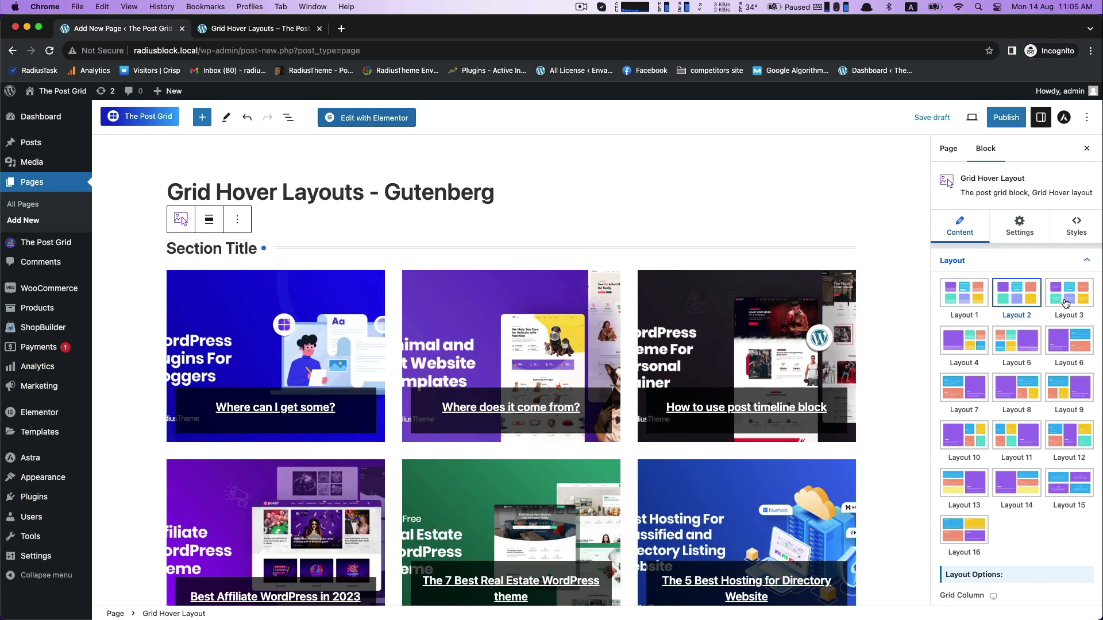
click(963, 340)
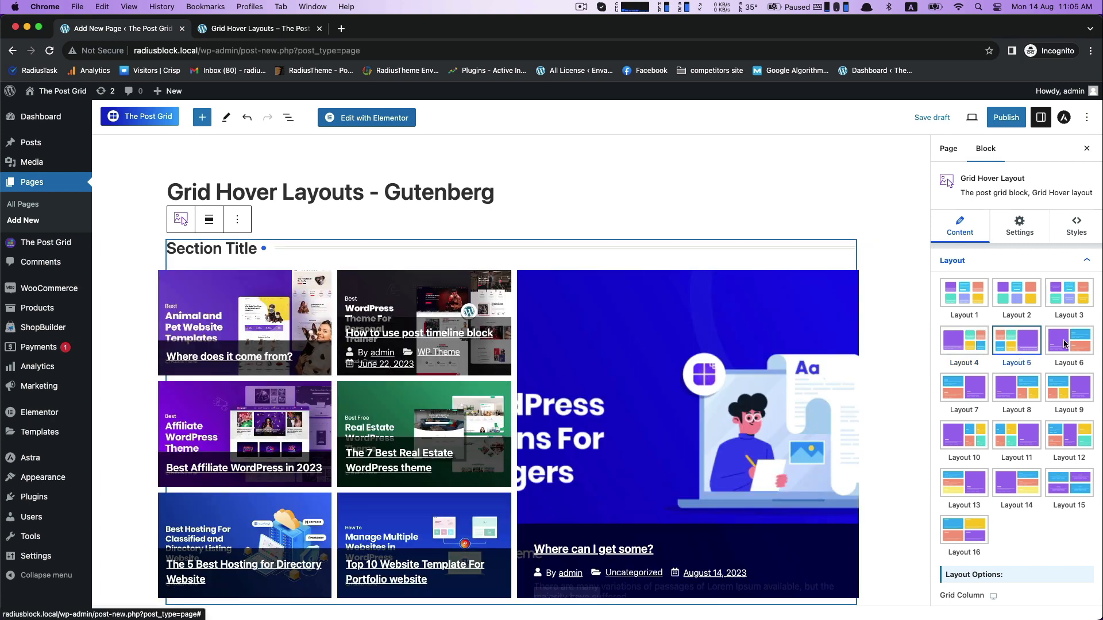
click(964, 388)
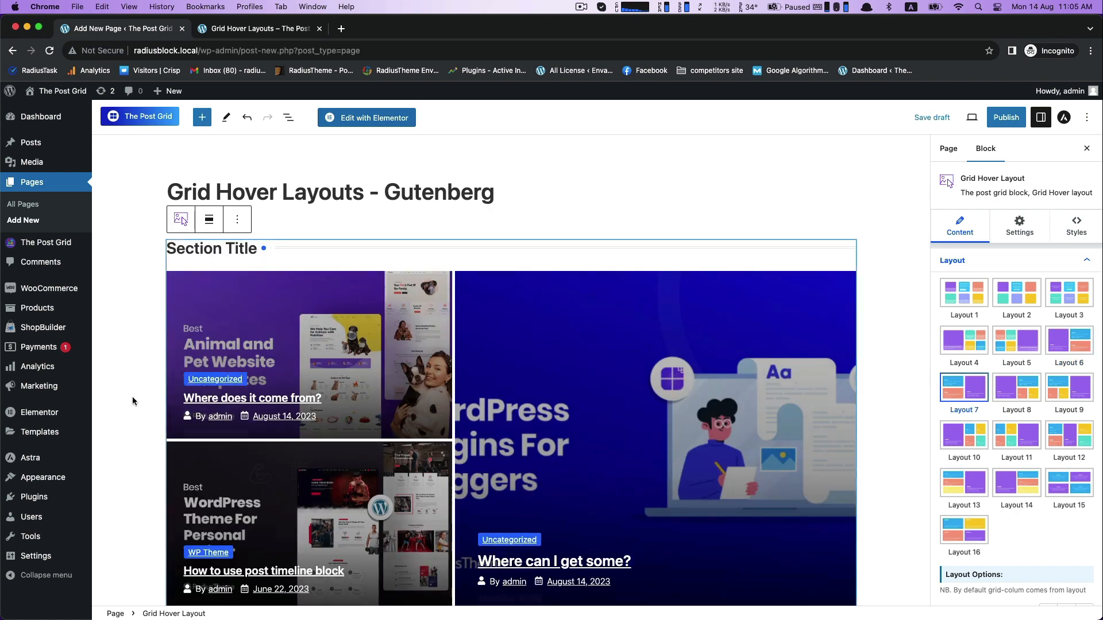
click(1016, 387)
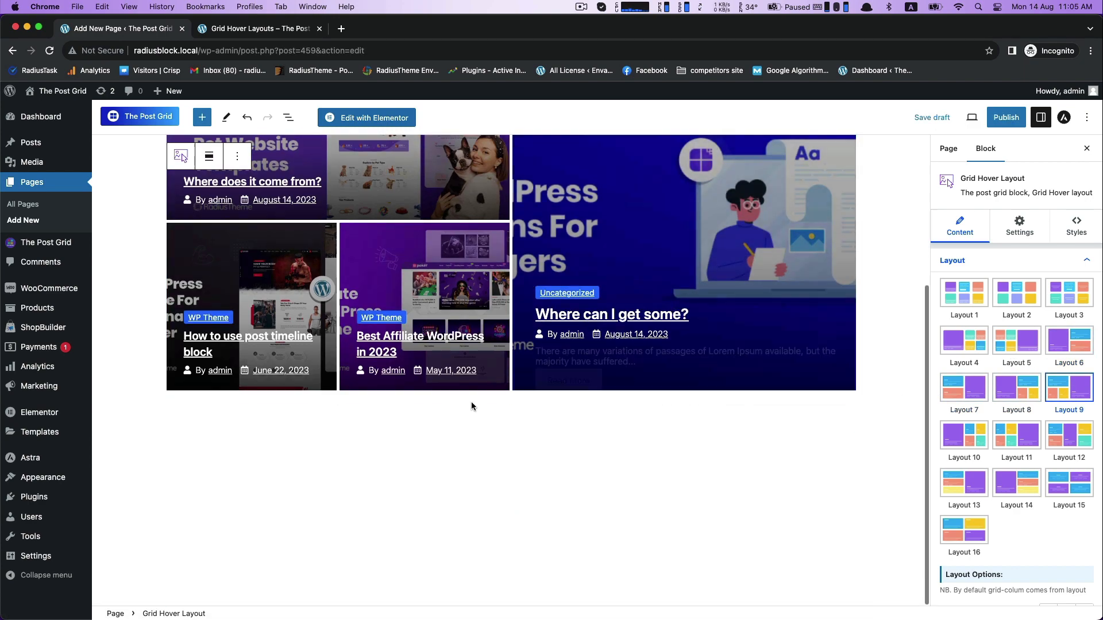
click(963, 434)
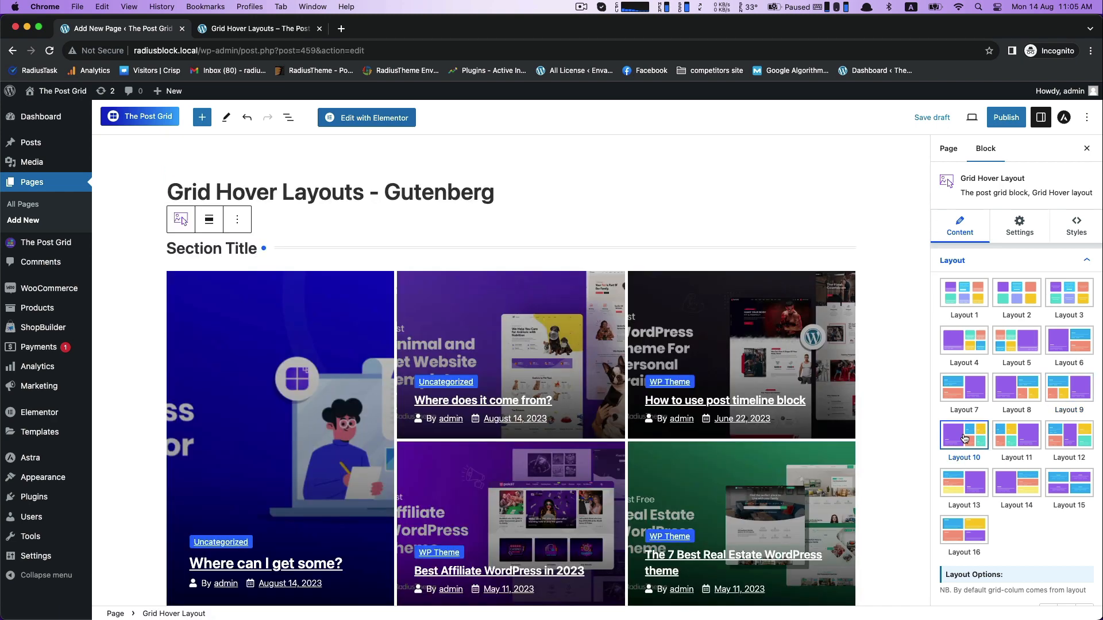
click(1017, 434)
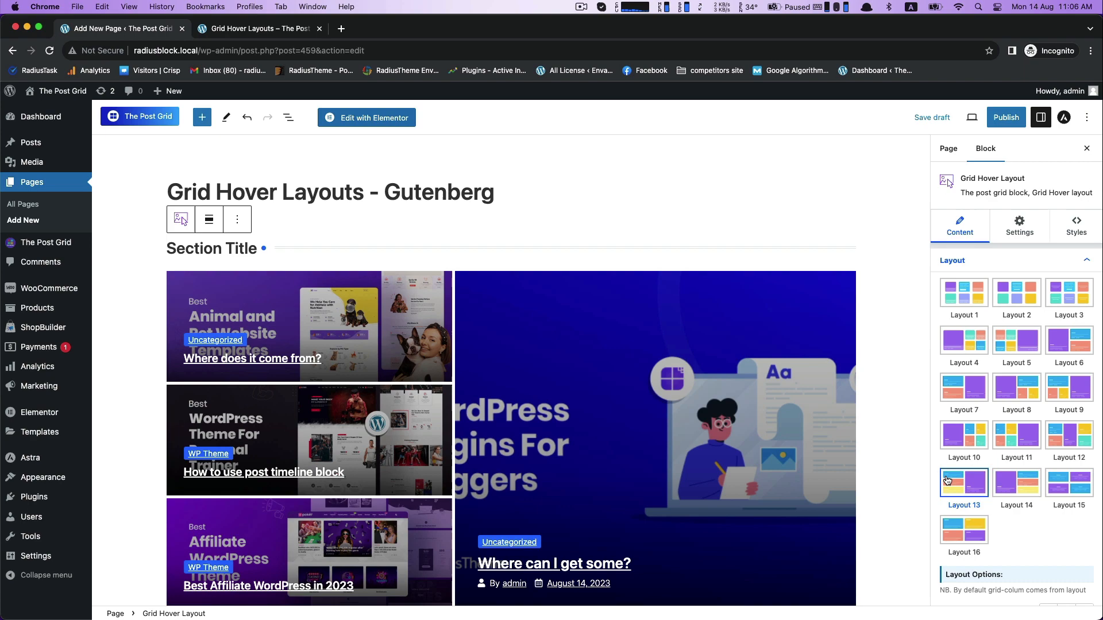
click(1068, 481)
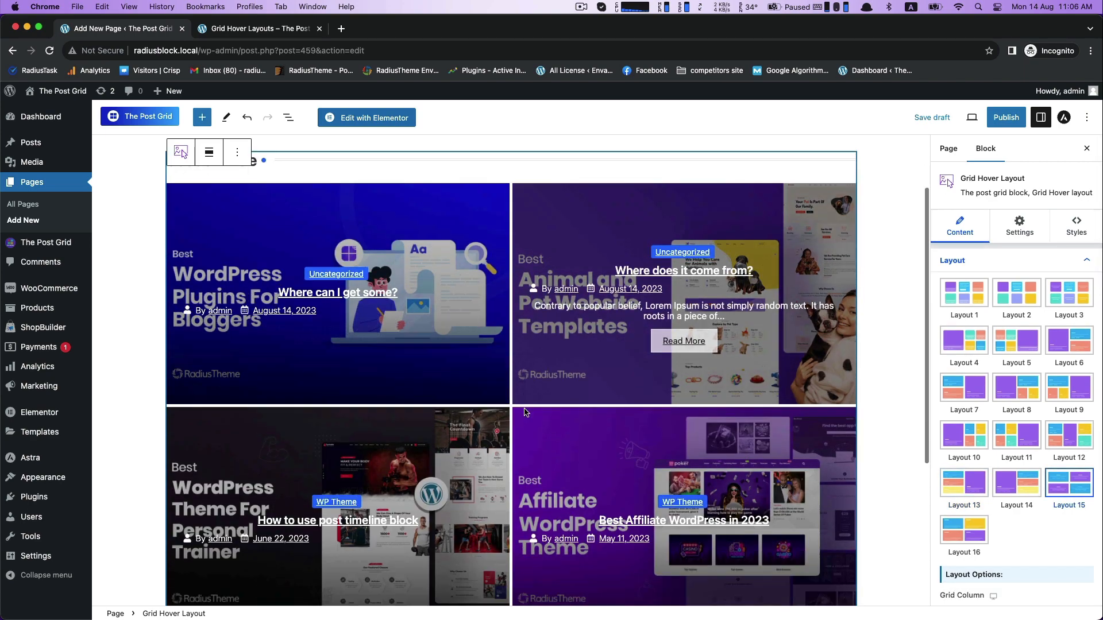
click(963, 530)
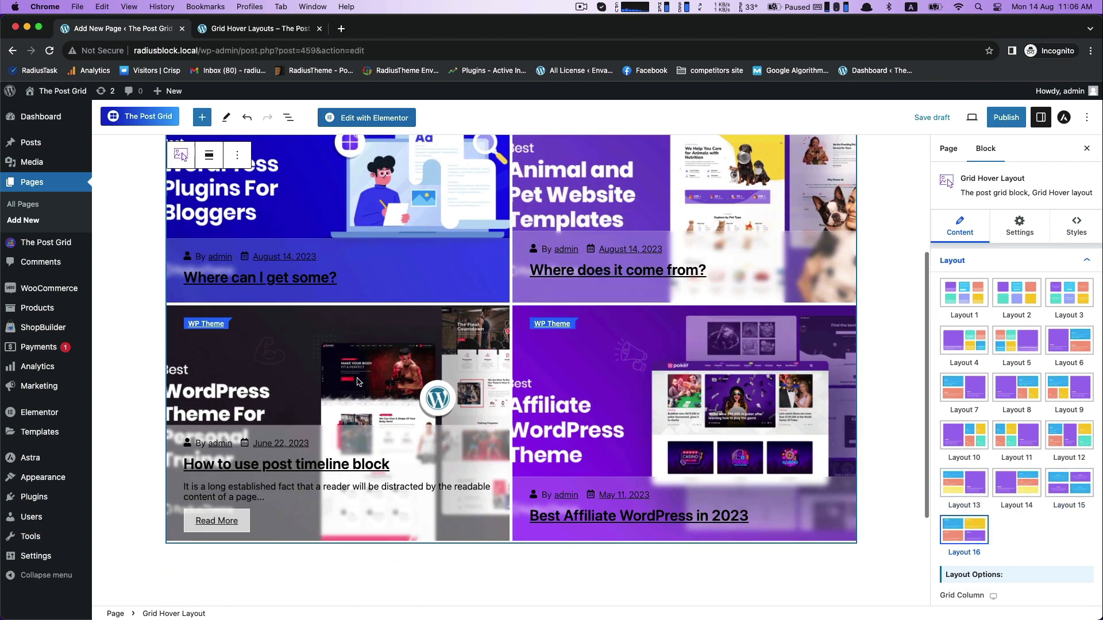
scroll(up, 3)
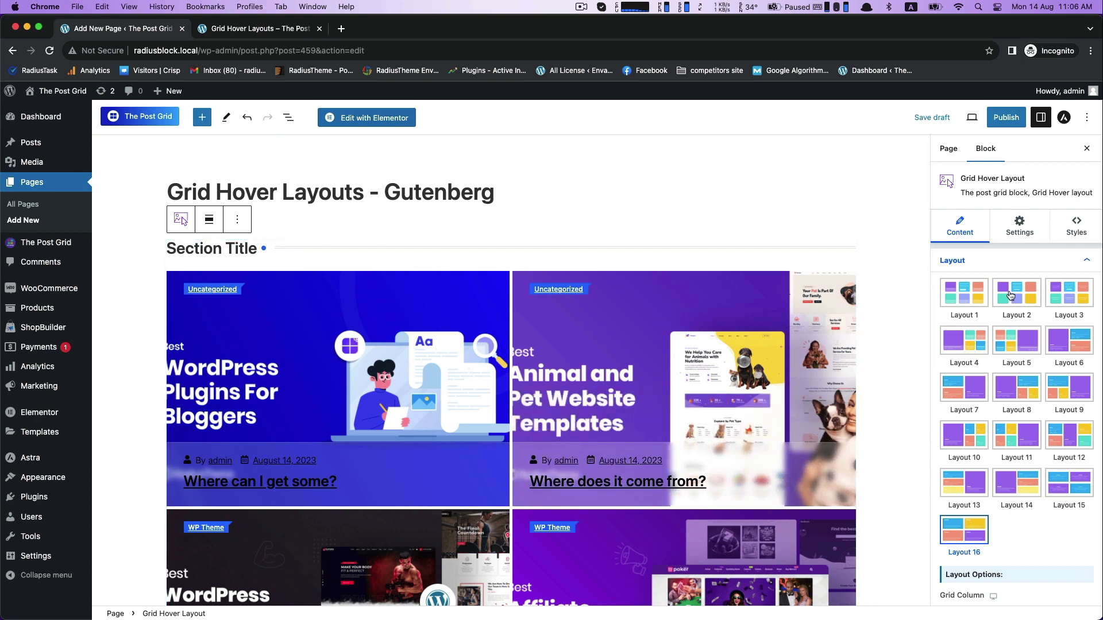
click(1016, 291)
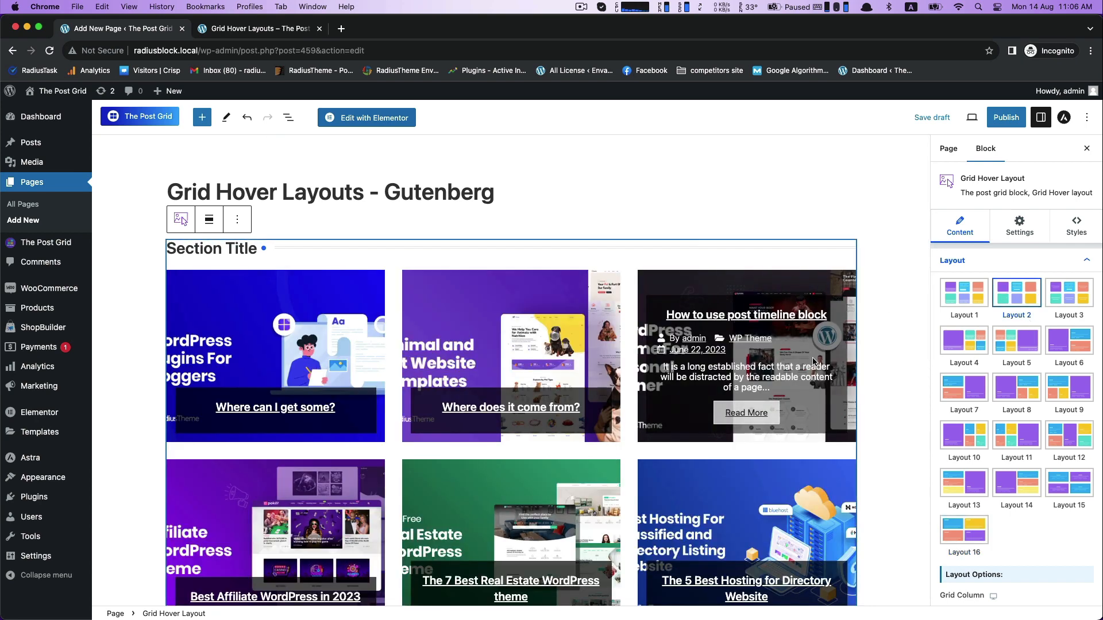
click(952, 261)
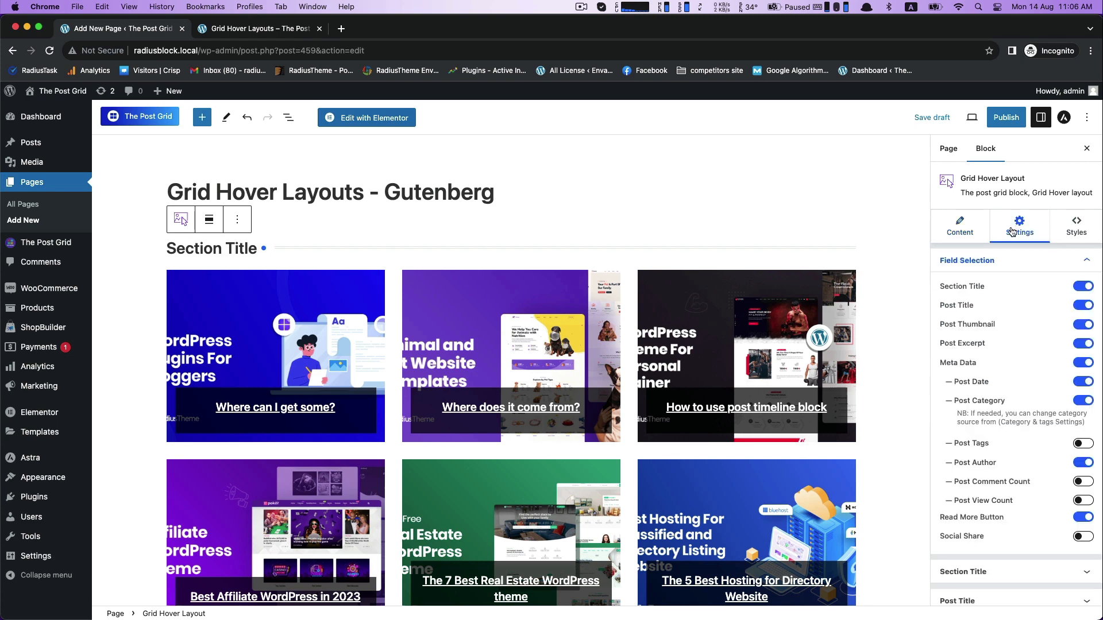
- Reduce the thumbnail Image Height slider so the post images appear shorter
click(966, 261)
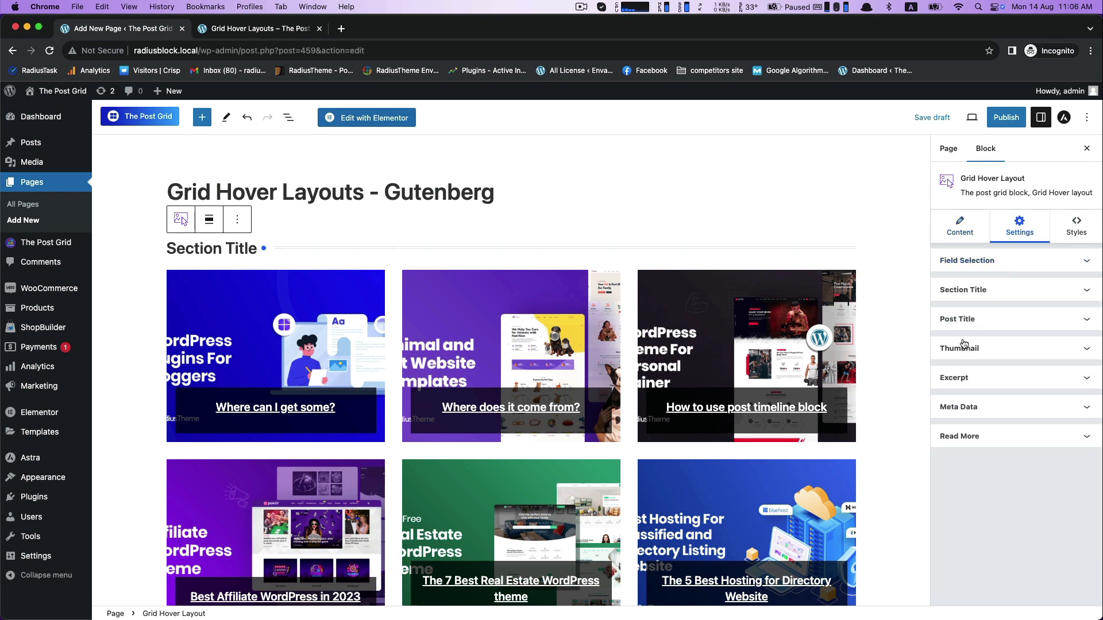
click(958, 347)
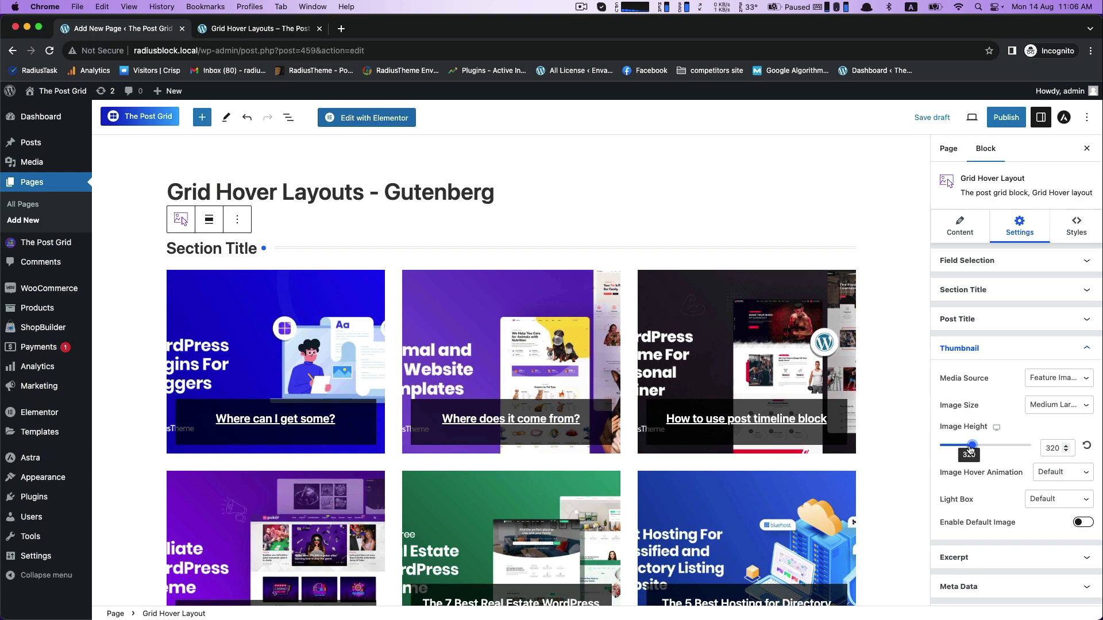
drag(972, 445, 964, 445)
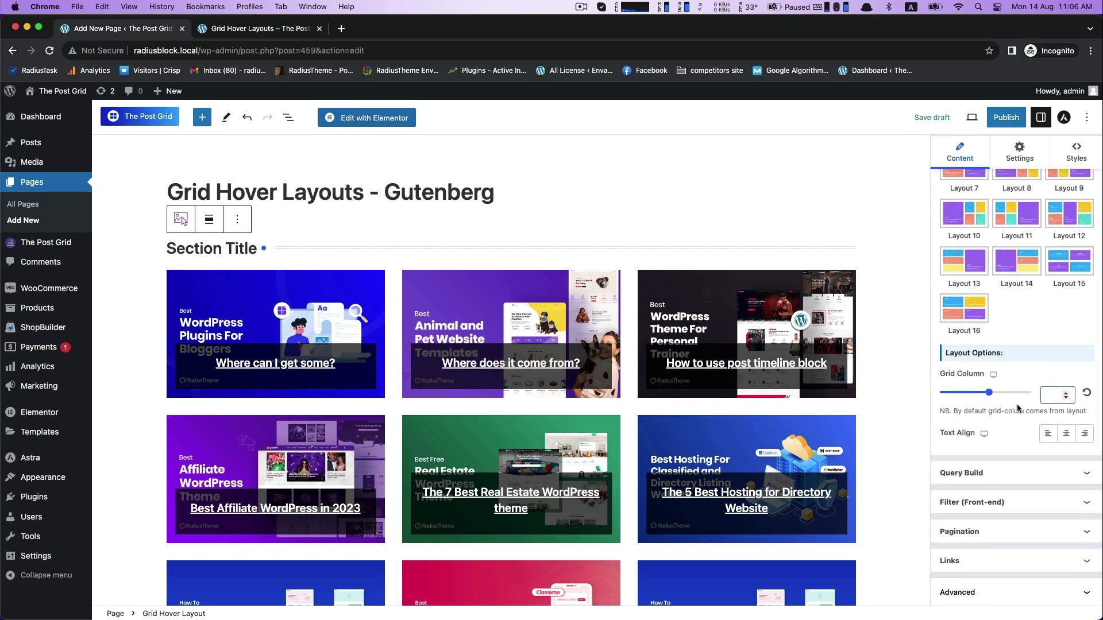
- Step Grid Column through 4, 5 and 2, settle on 3 columns with left text alignment
click(1066, 390)
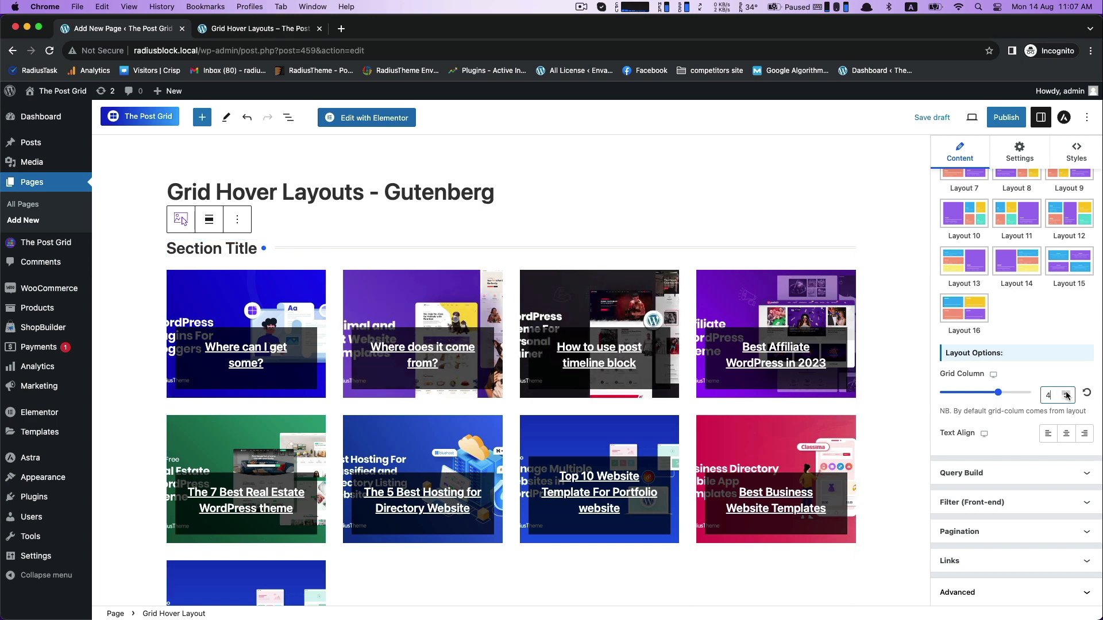
click(1066, 391)
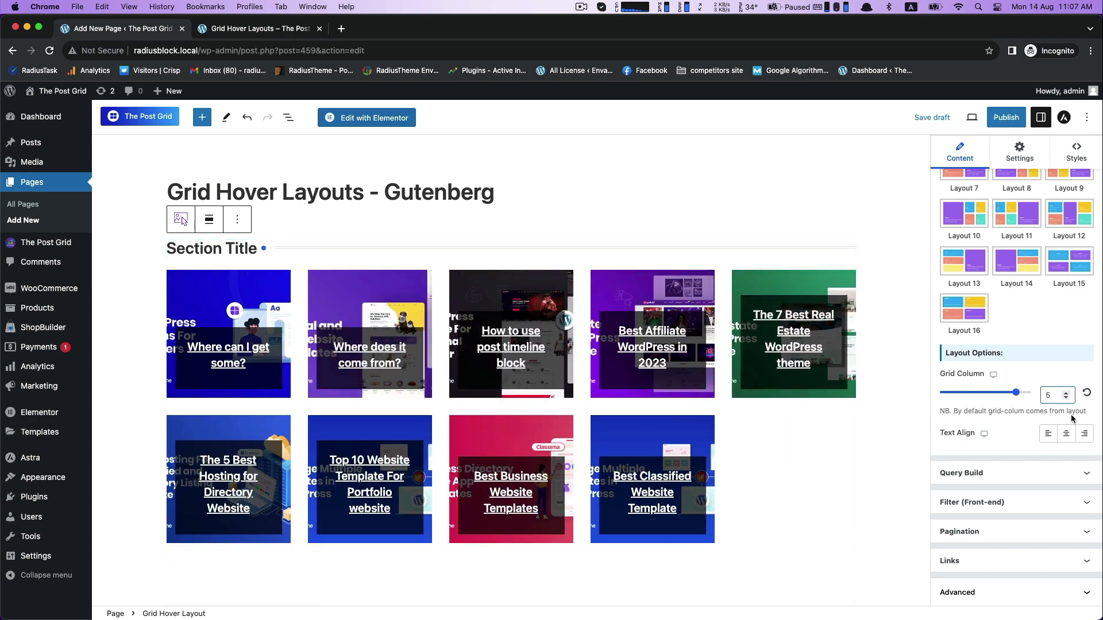
click(1066, 396)
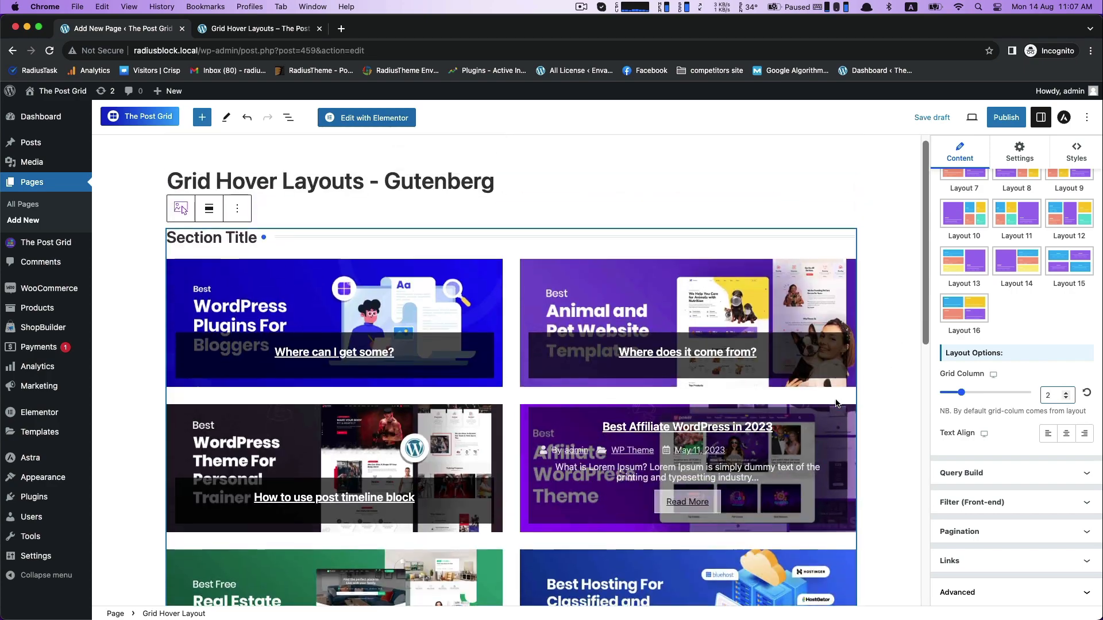
click(1067, 392)
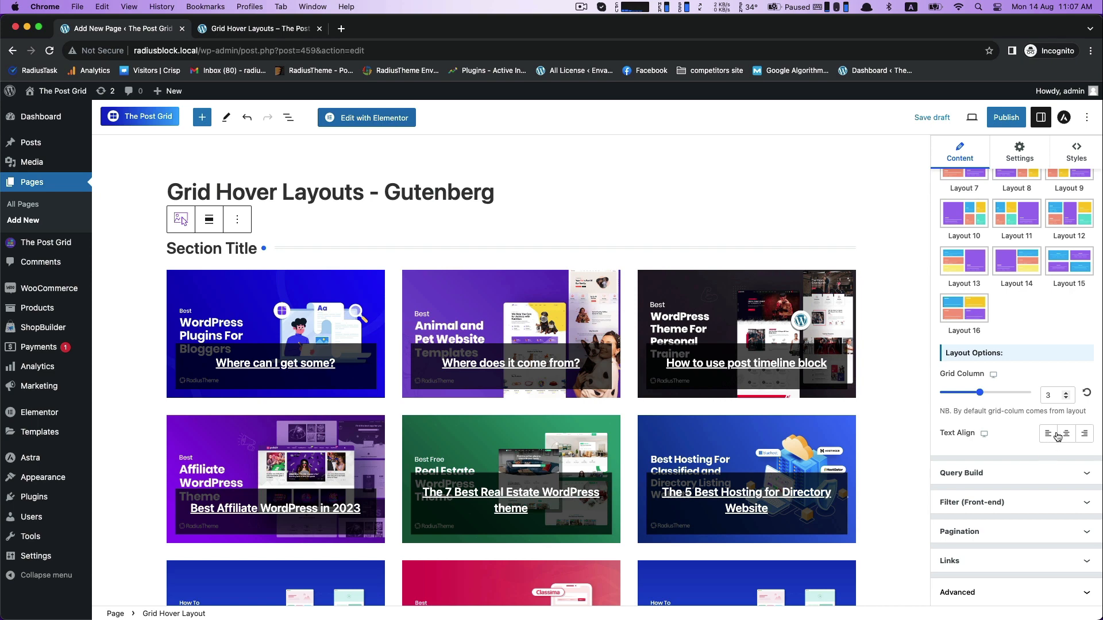
click(1048, 433)
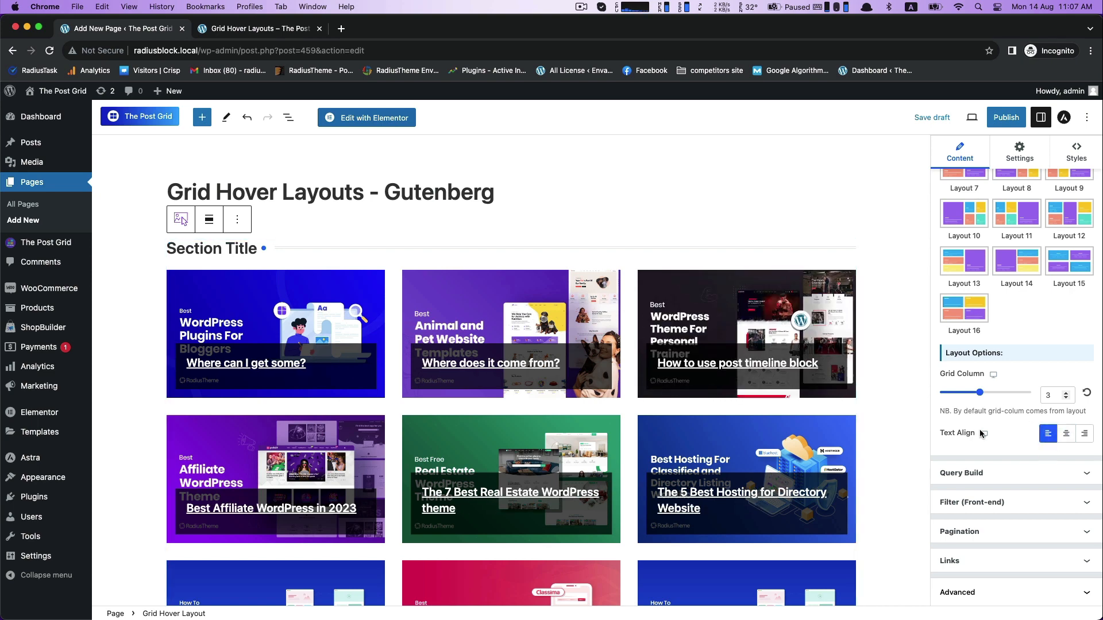
click(1066, 433)
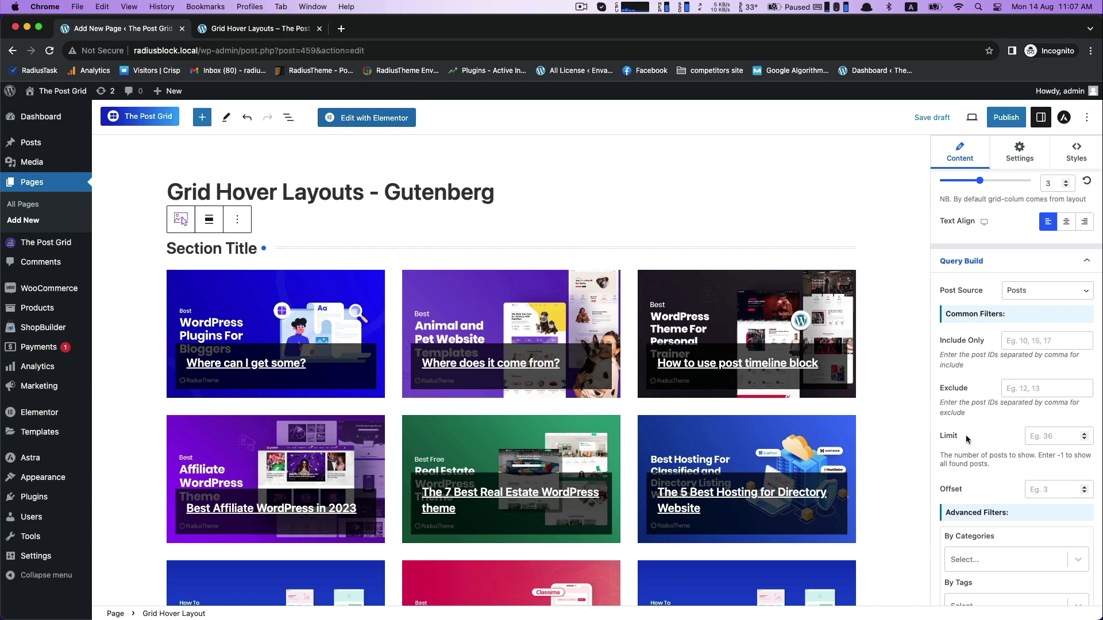
- Set the query Limit to 9 posts and clear the WP Theme and Uncategorized category filters
click(1054, 436)
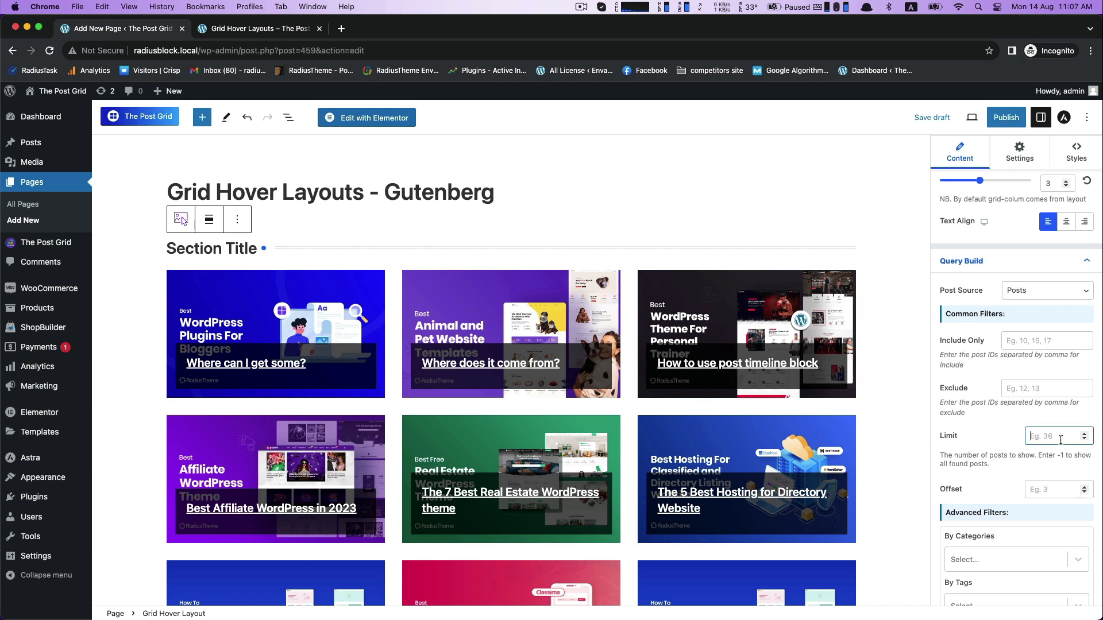
text(5)
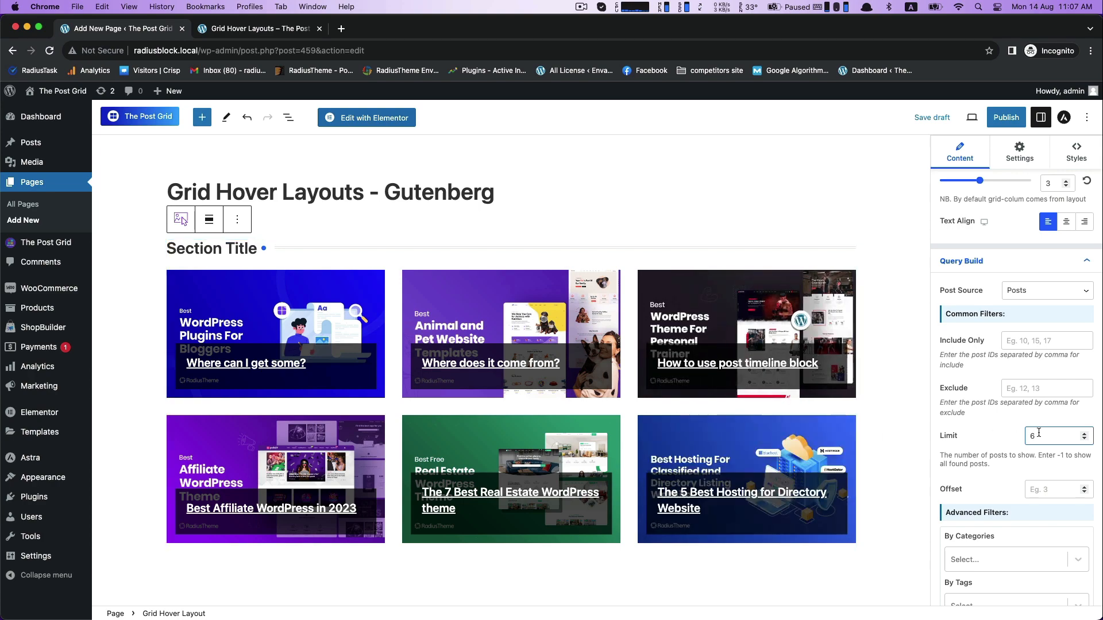
text(9)
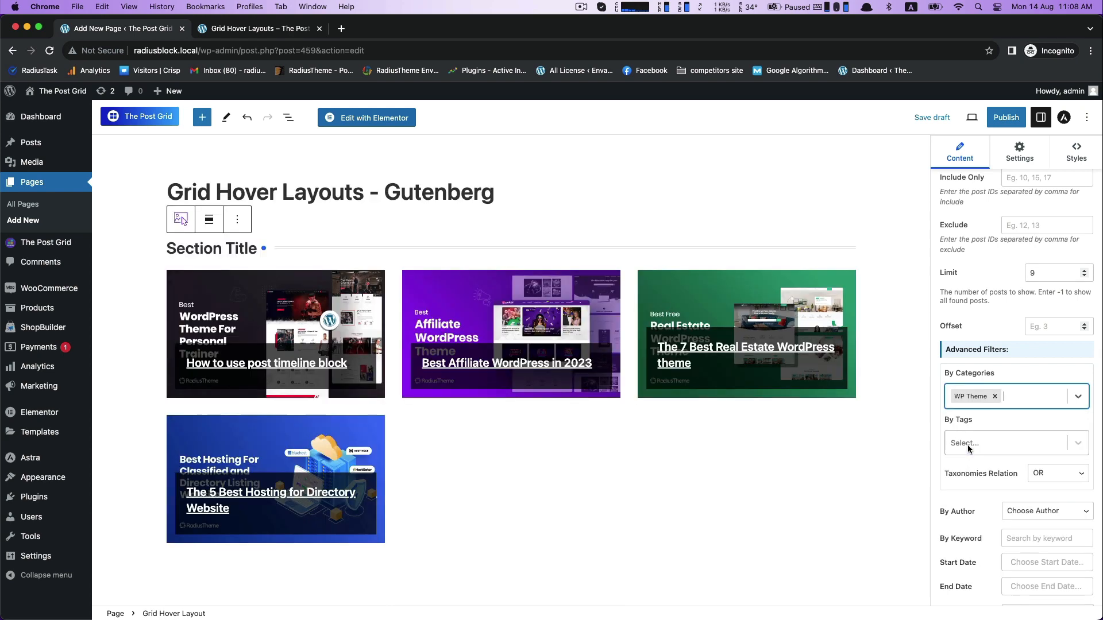
click(995, 396)
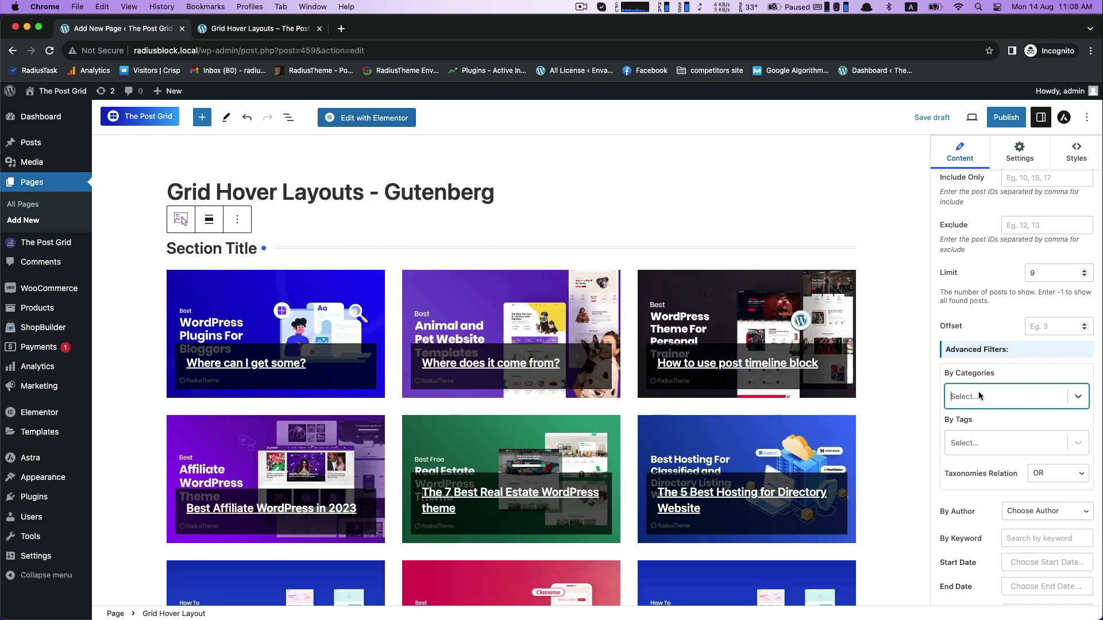
click(1010, 397)
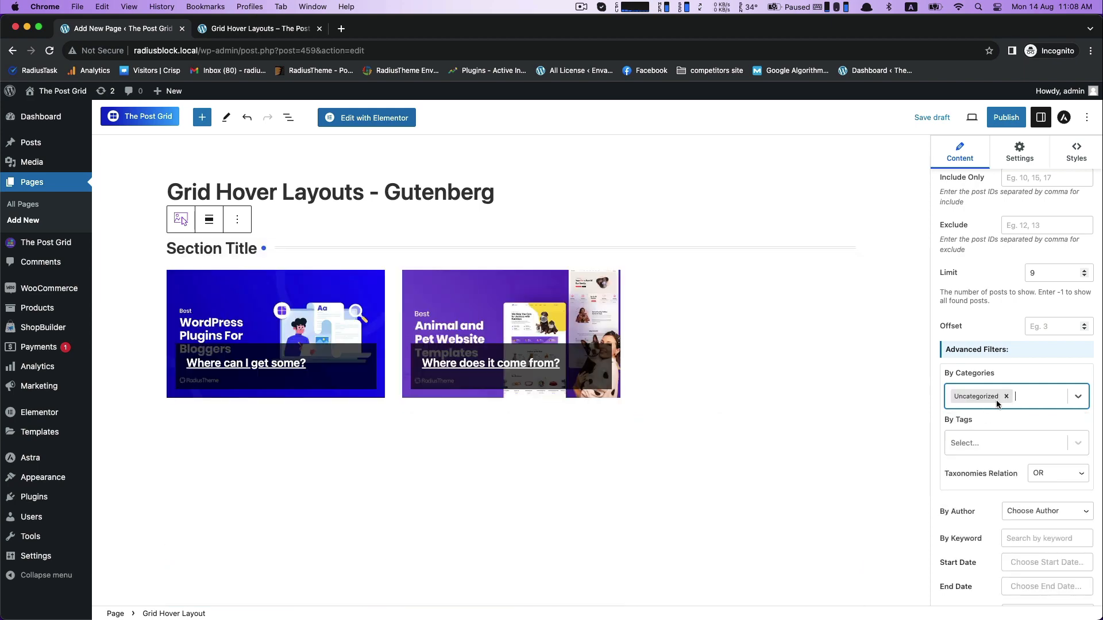
click(1006, 397)
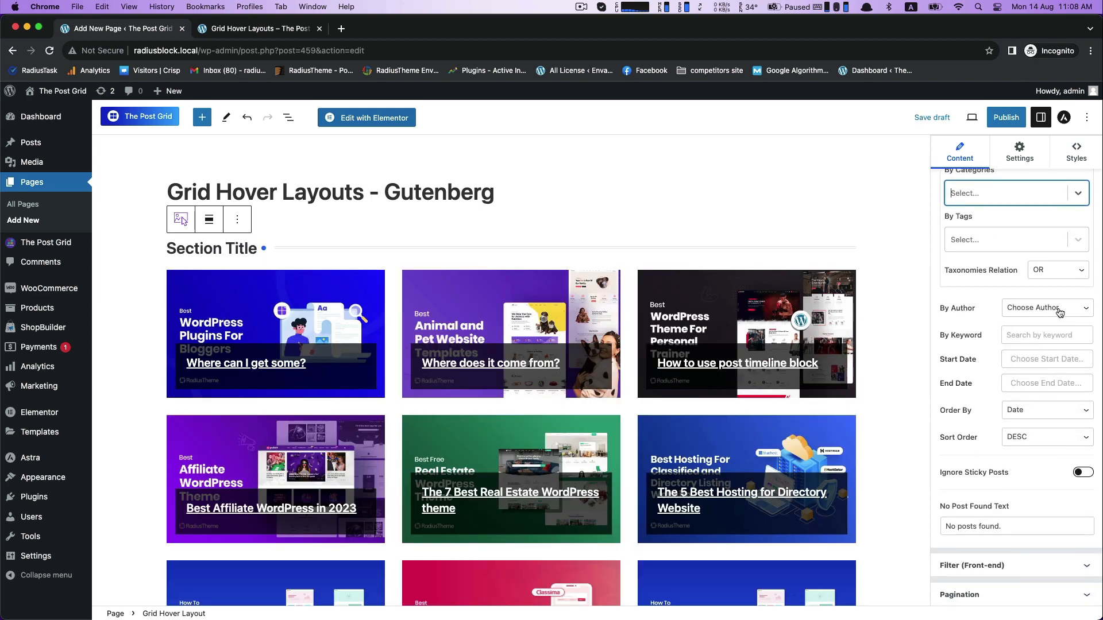
- Keep Order By as Date and Sort Order as DESC after reviewing the choices
scroll(down, 3)
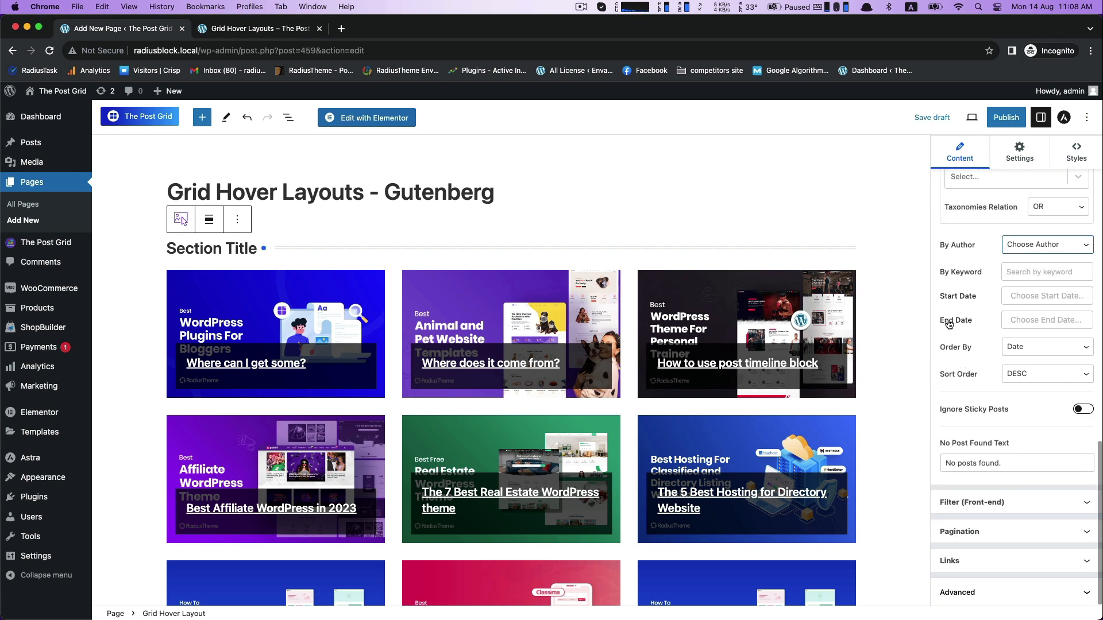
click(1045, 346)
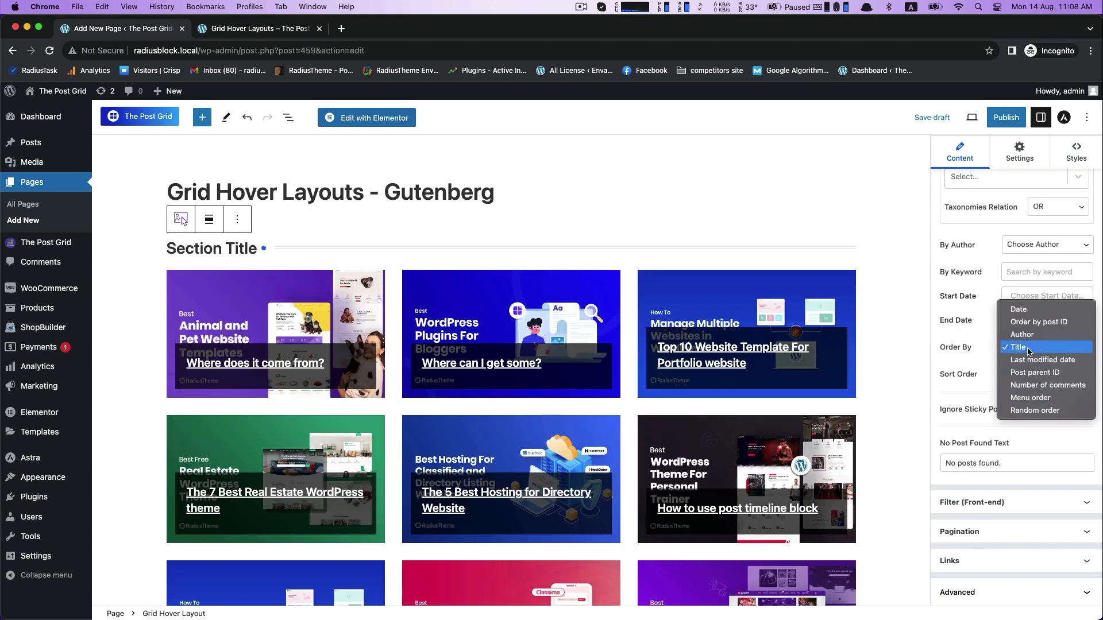
click(1018, 309)
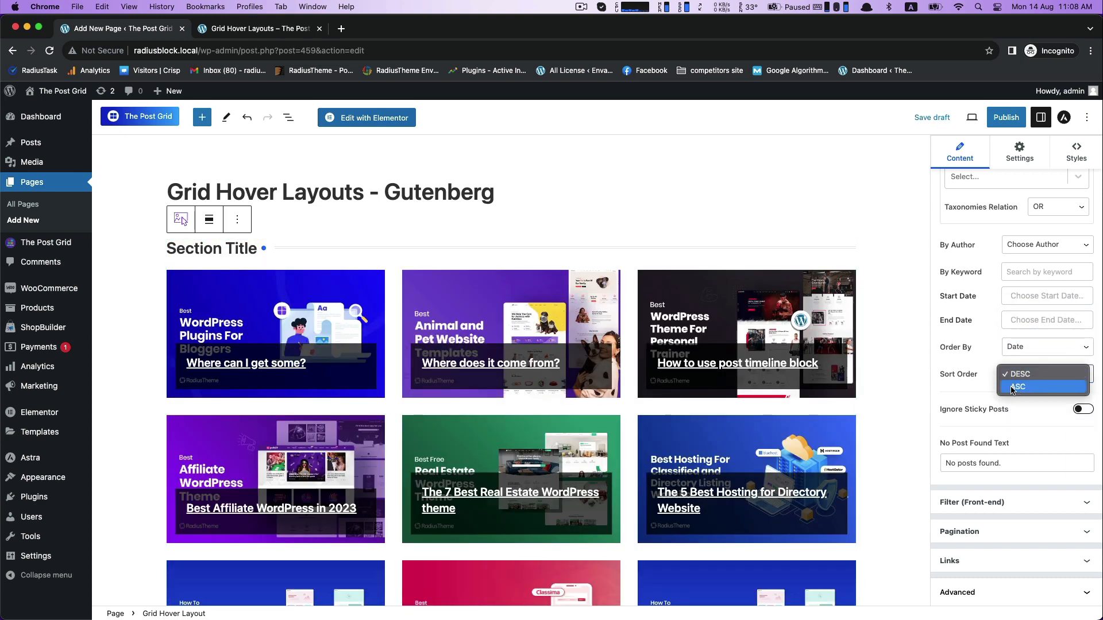
click(1046, 373)
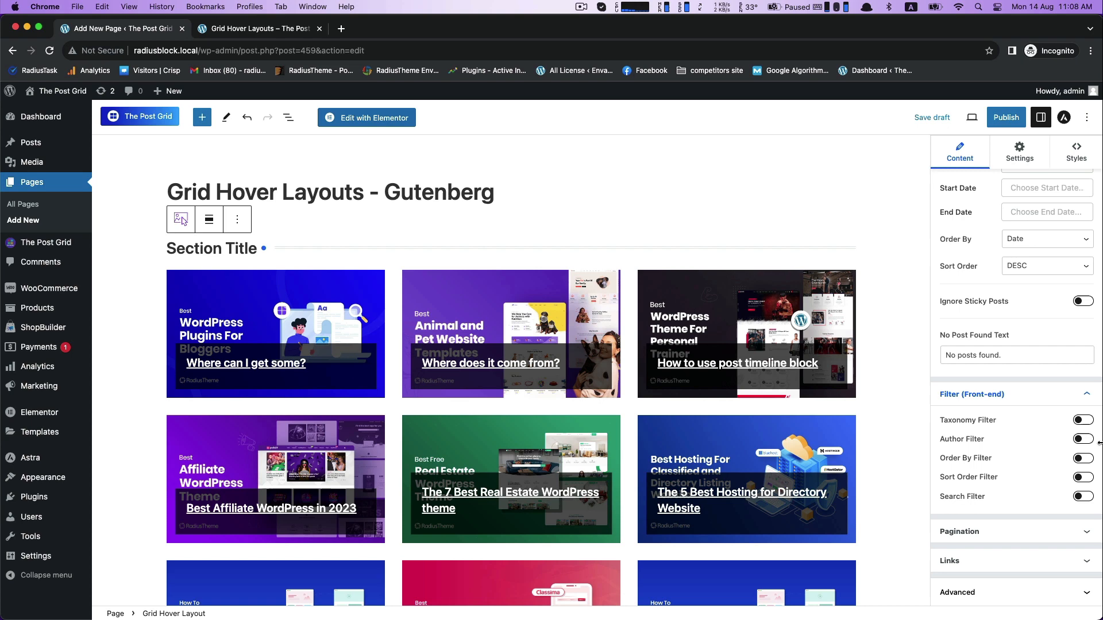
- Toggle Author Filter and Show Pagination on then back off, returning to the Settings panel
click(1083, 439)
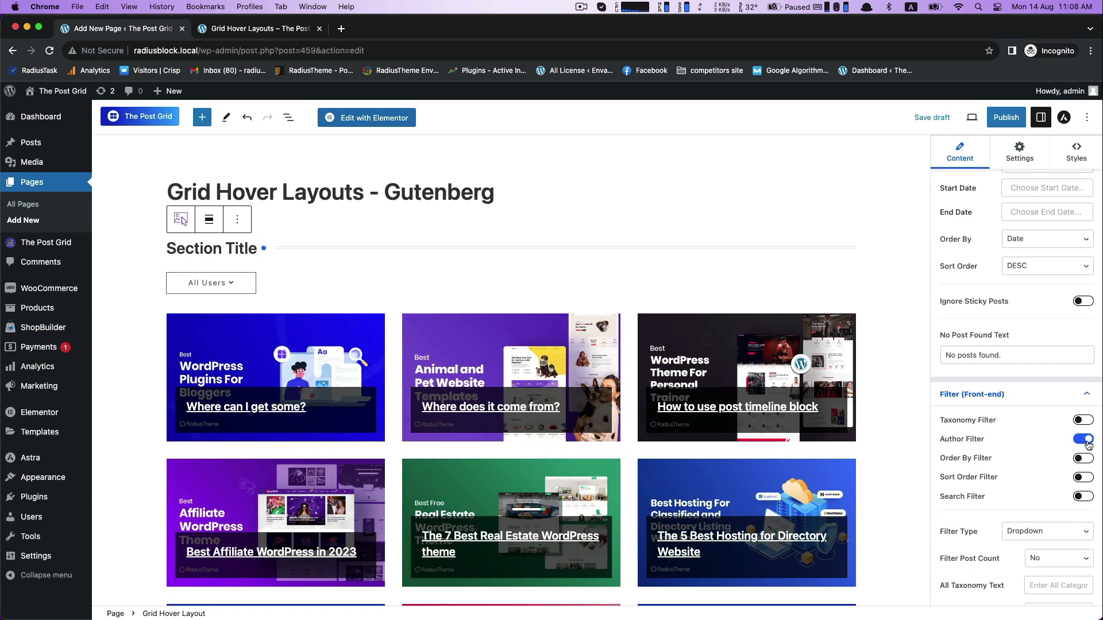
click(1084, 421)
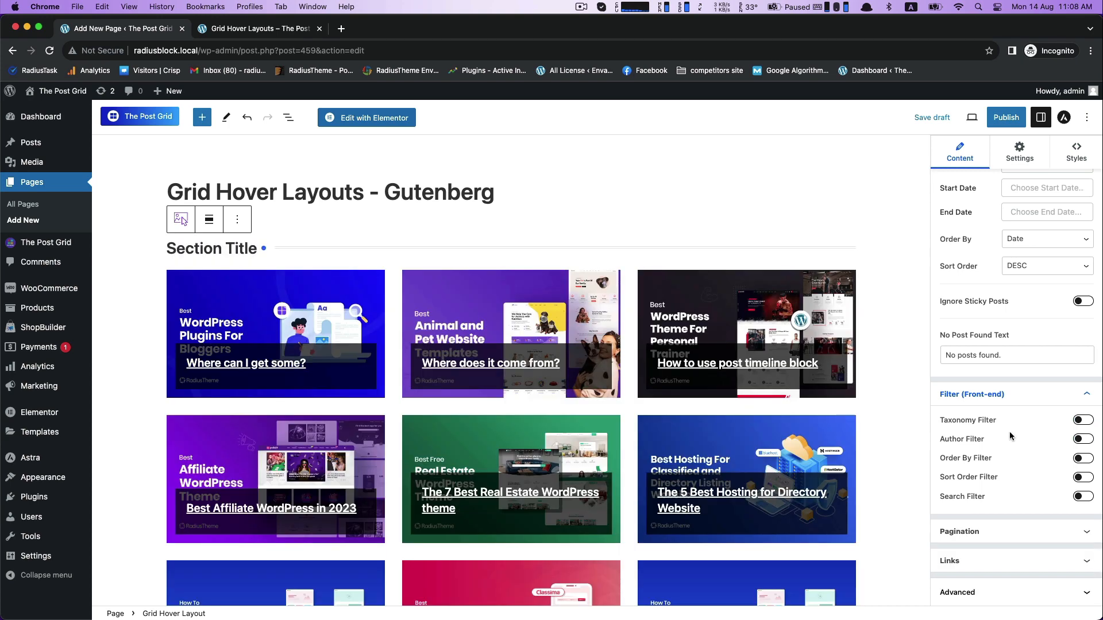
scroll(down, 3)
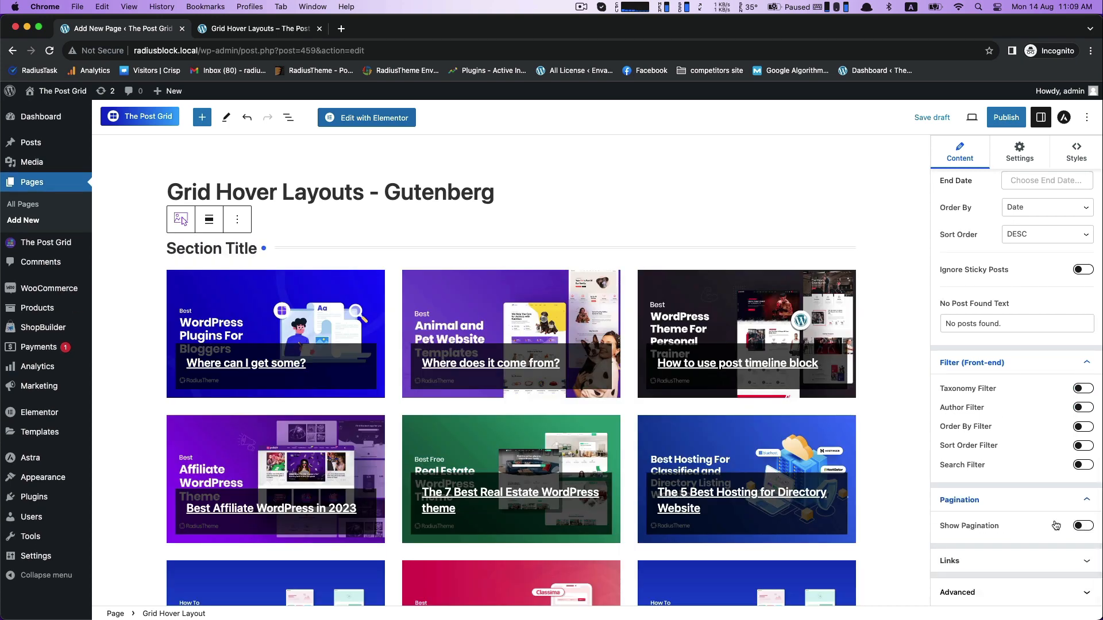
click(1082, 525)
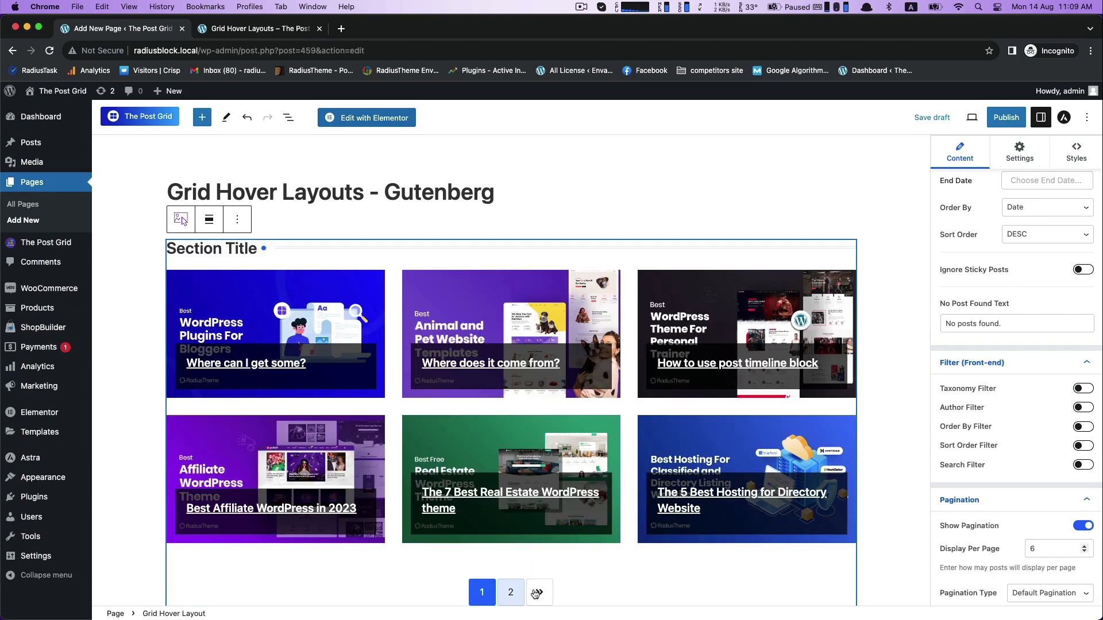
click(1083, 525)
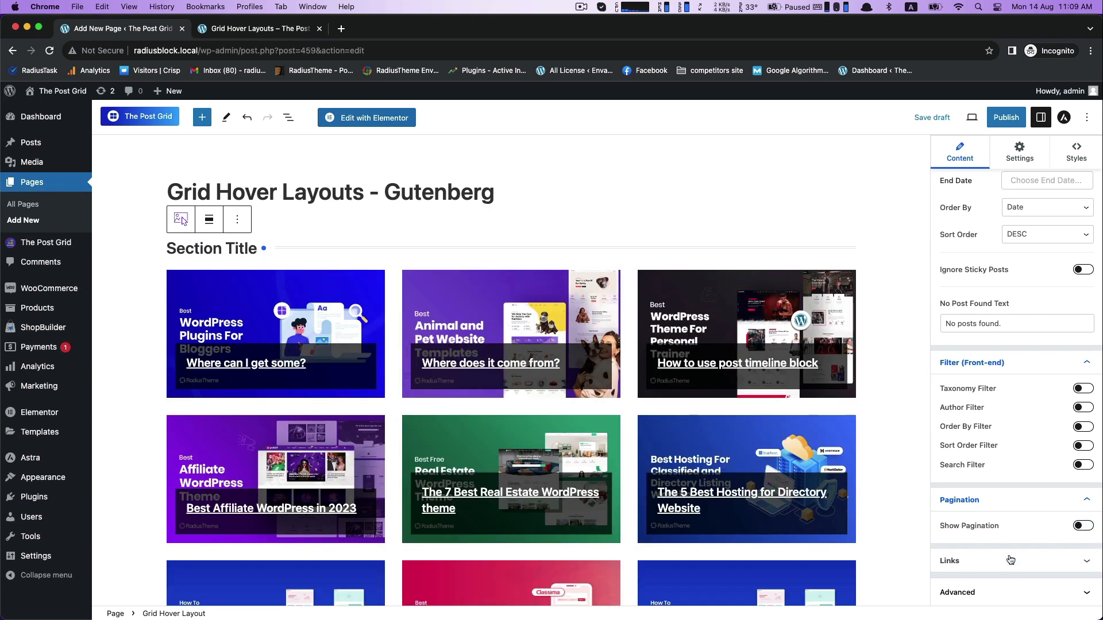
click(1047, 497)
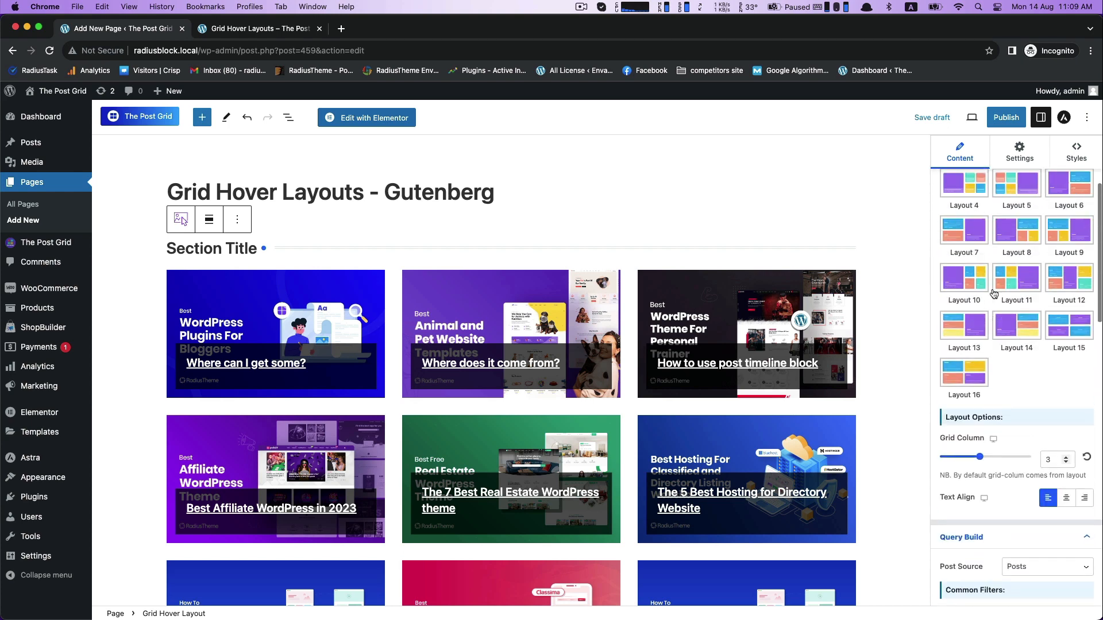
click(1019, 151)
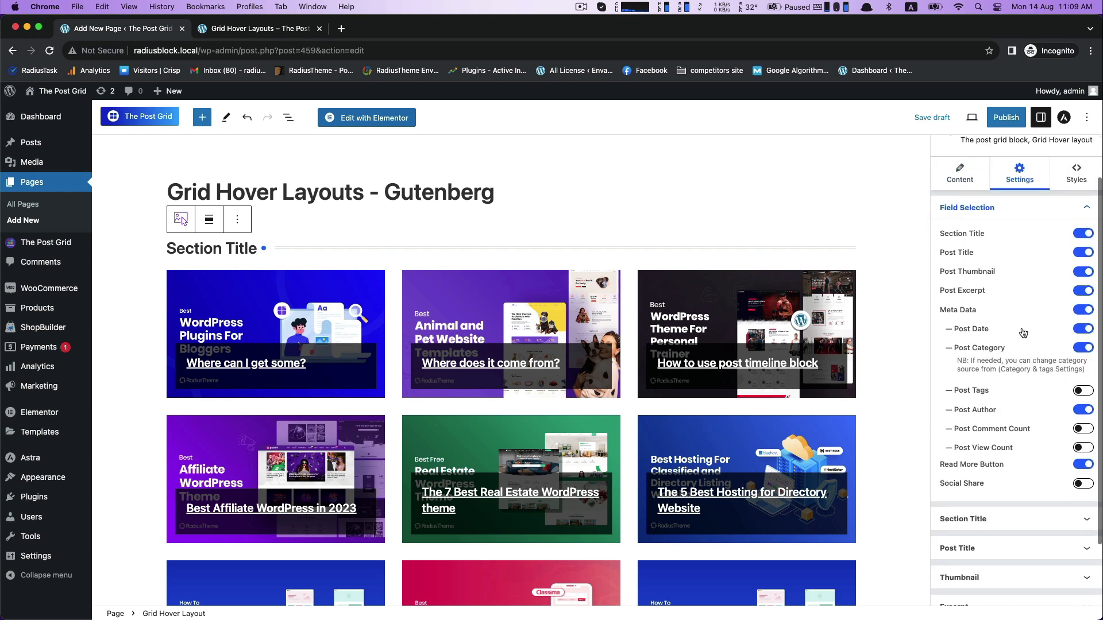
mouse_move(953, 296)
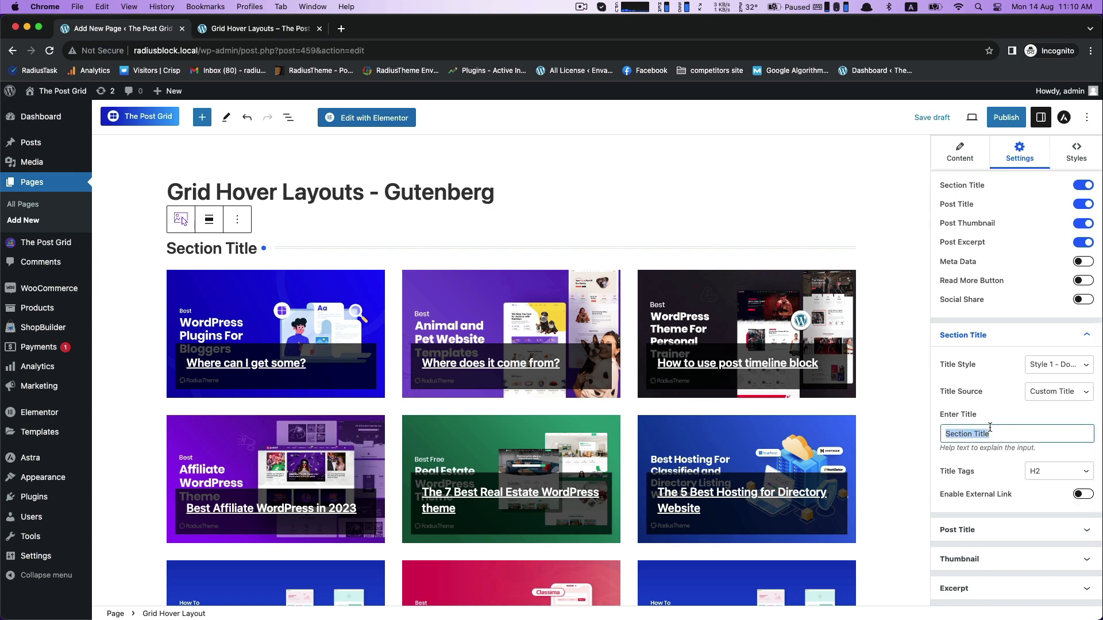
- Enter 'Grid Hover' as section title text and set Title Source to Page Title
text(Grid Hover)
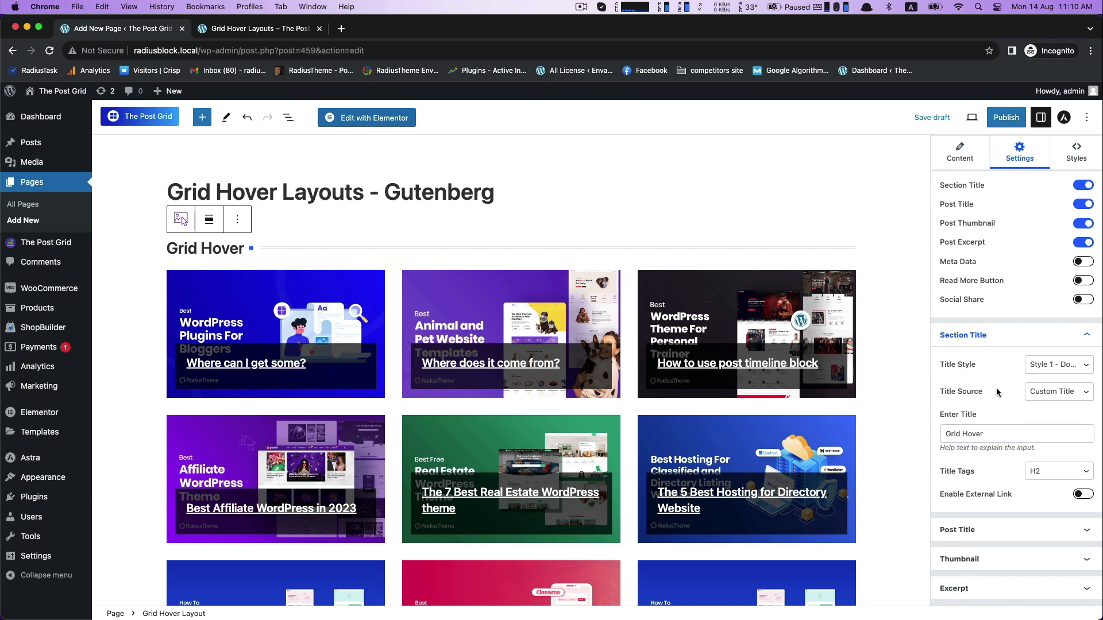
click(1057, 390)
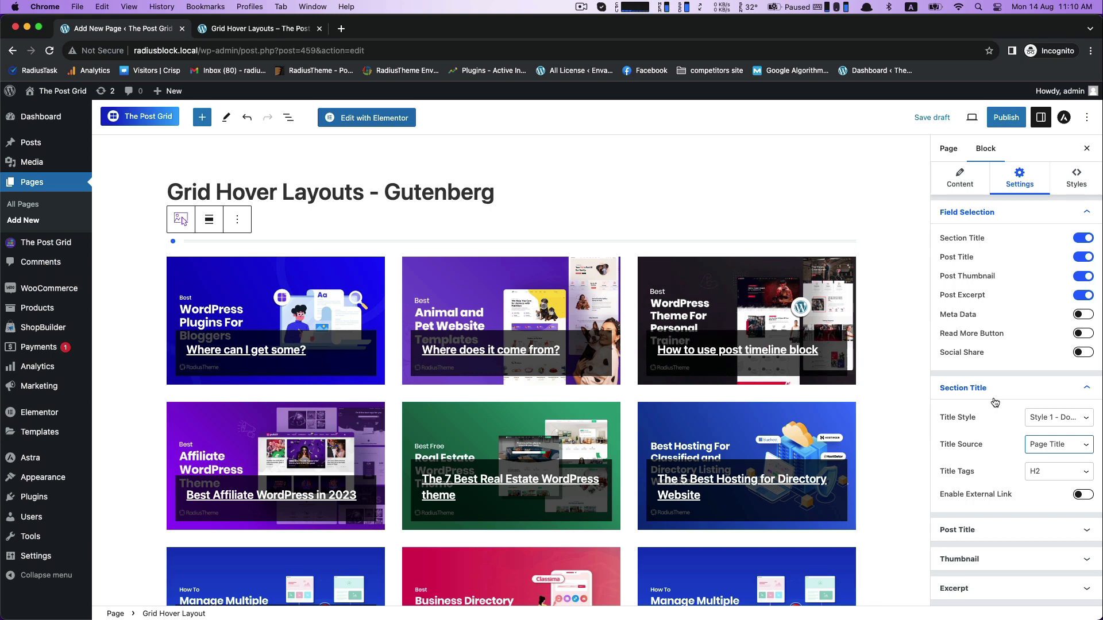
click(1058, 444)
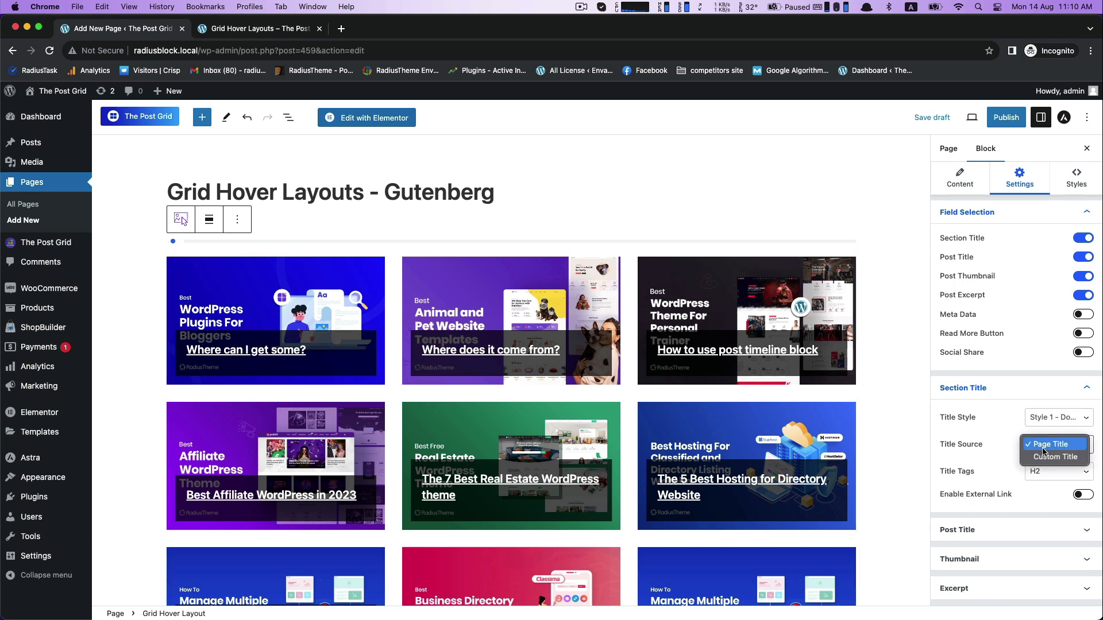
click(1051, 444)
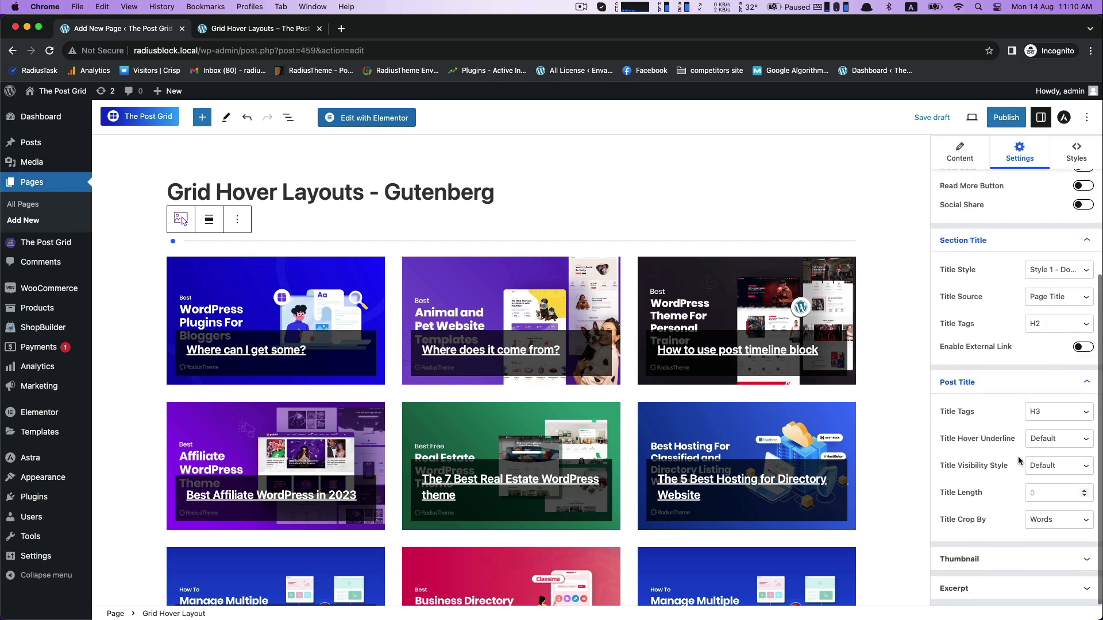
- Set Post Title Tags to H2 and underline post titles on hover
click(1058, 411)
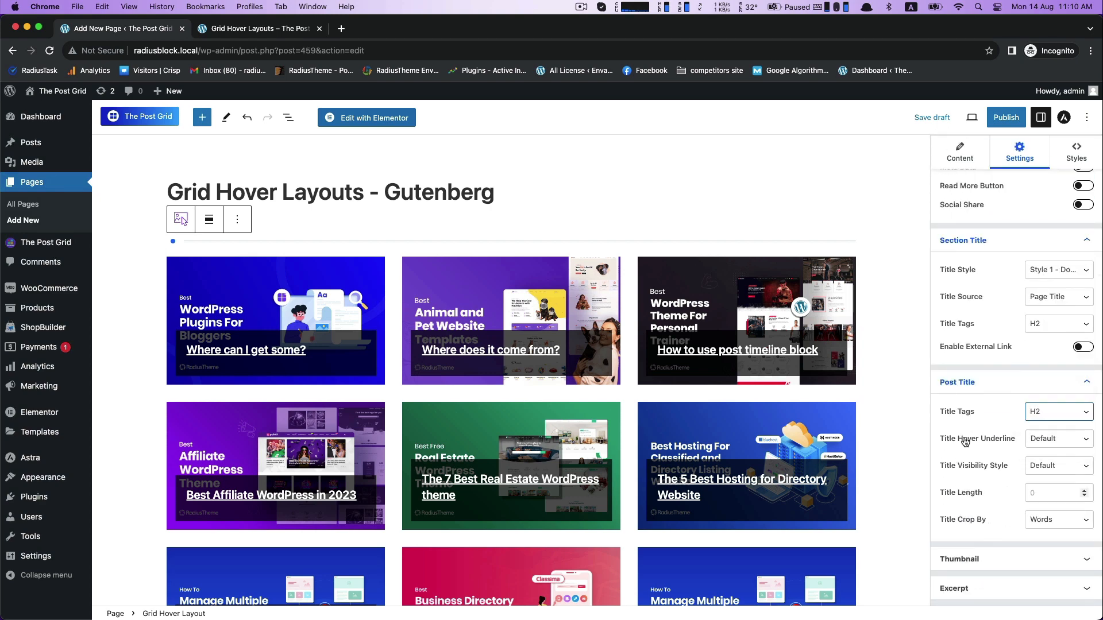
click(1058, 437)
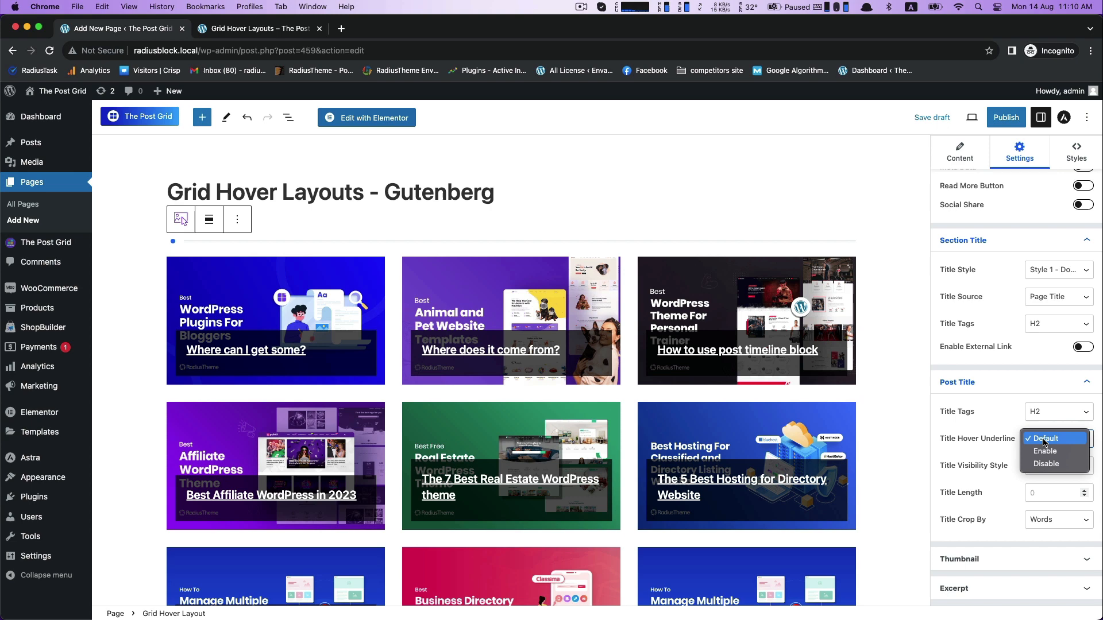
click(1044, 451)
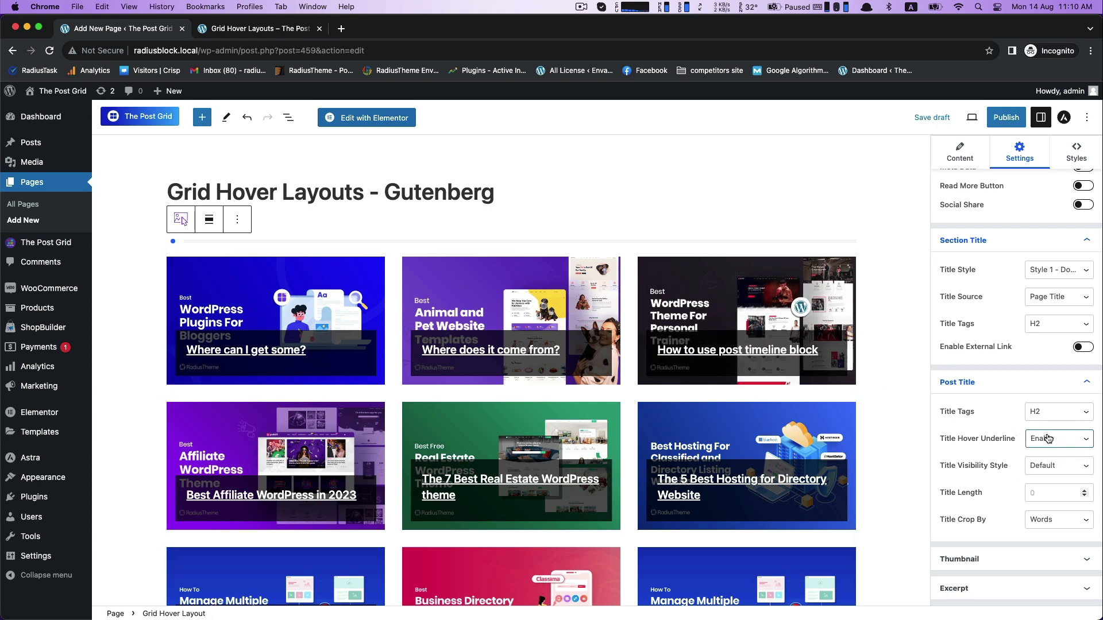
click(1058, 438)
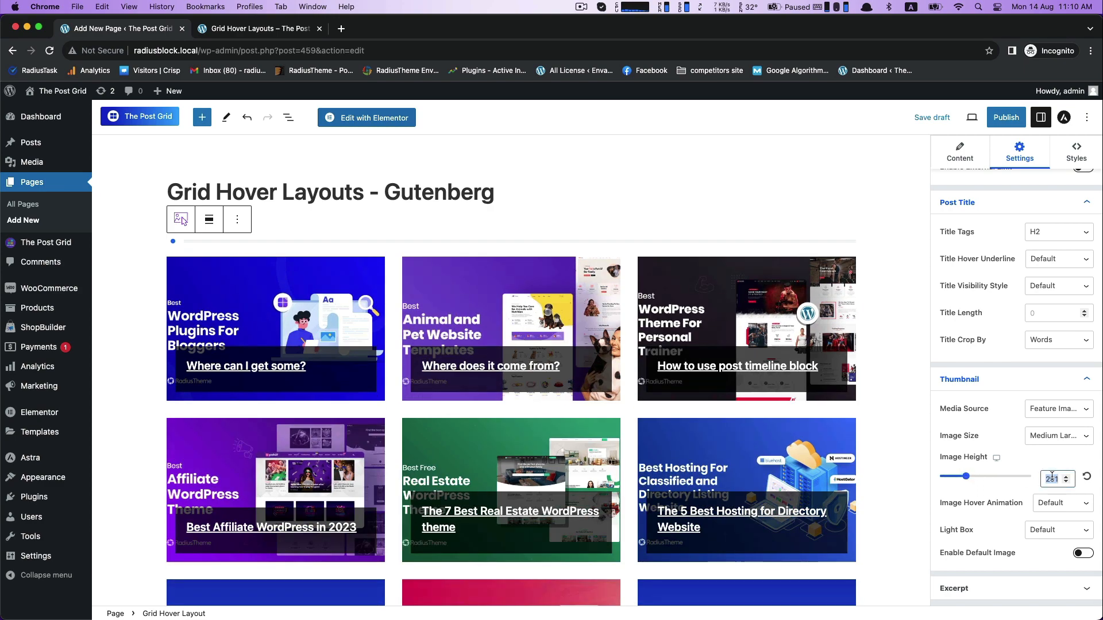
- Set the thumbnail image height to 225 and the Excerpt Limit to 150 characters
text(225)
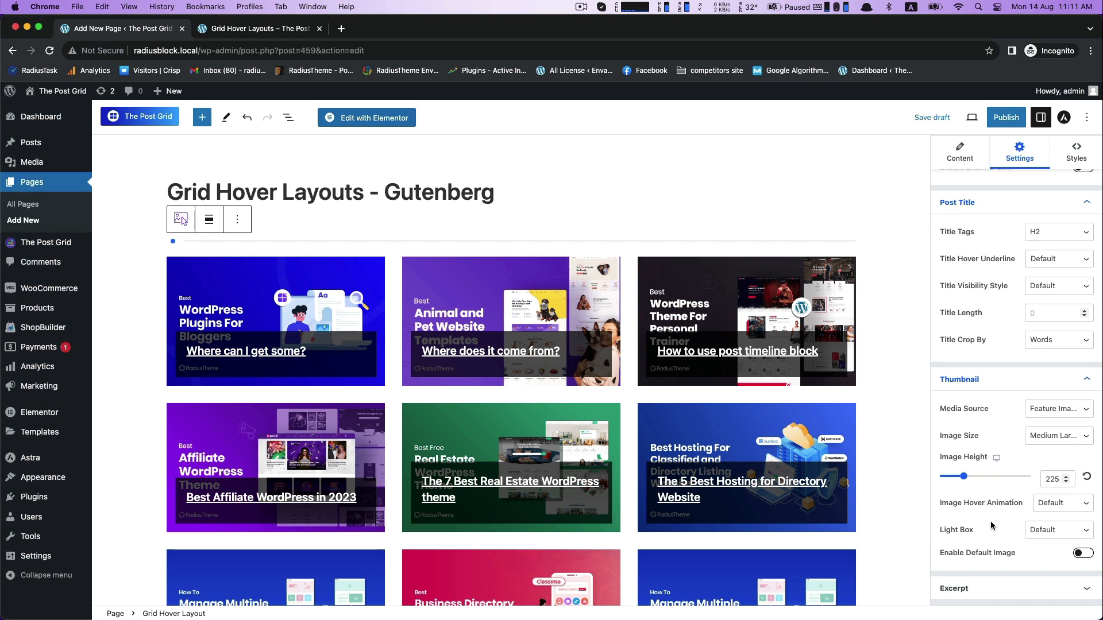
scroll(down, 3)
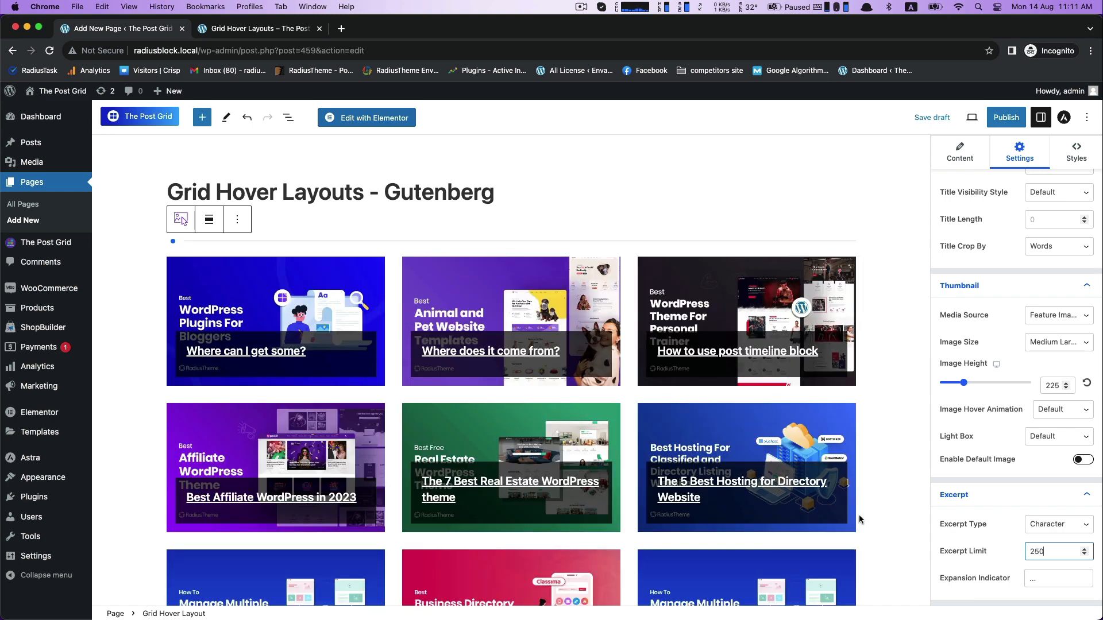
text(150)
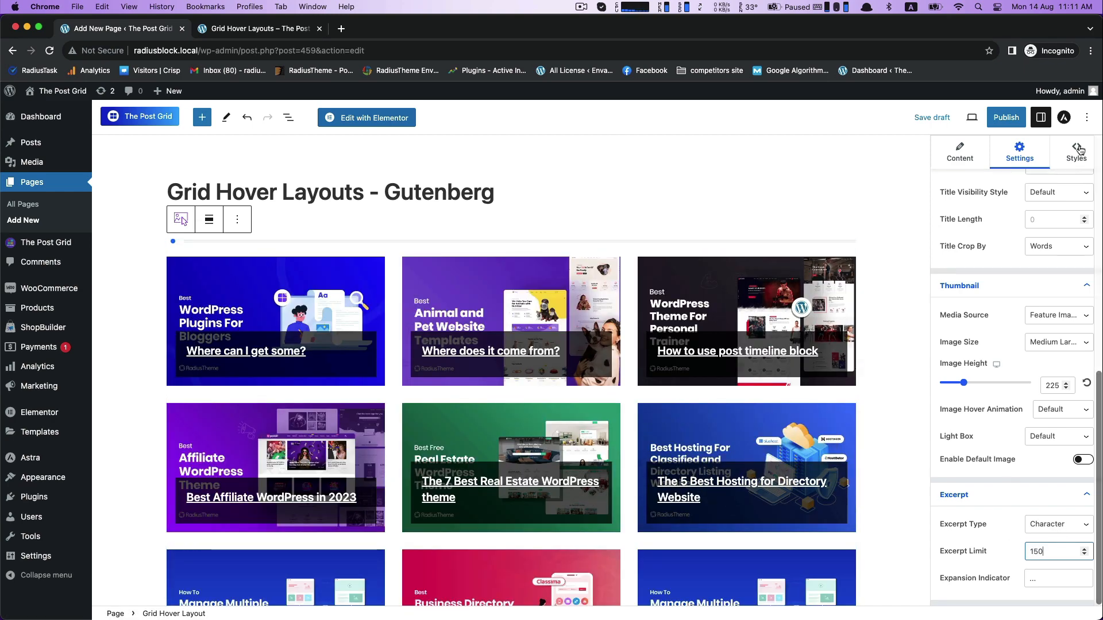
- Colour the thumbnail Overlay BG dark red with the picker and round the corners with a border radius
click(1075, 149)
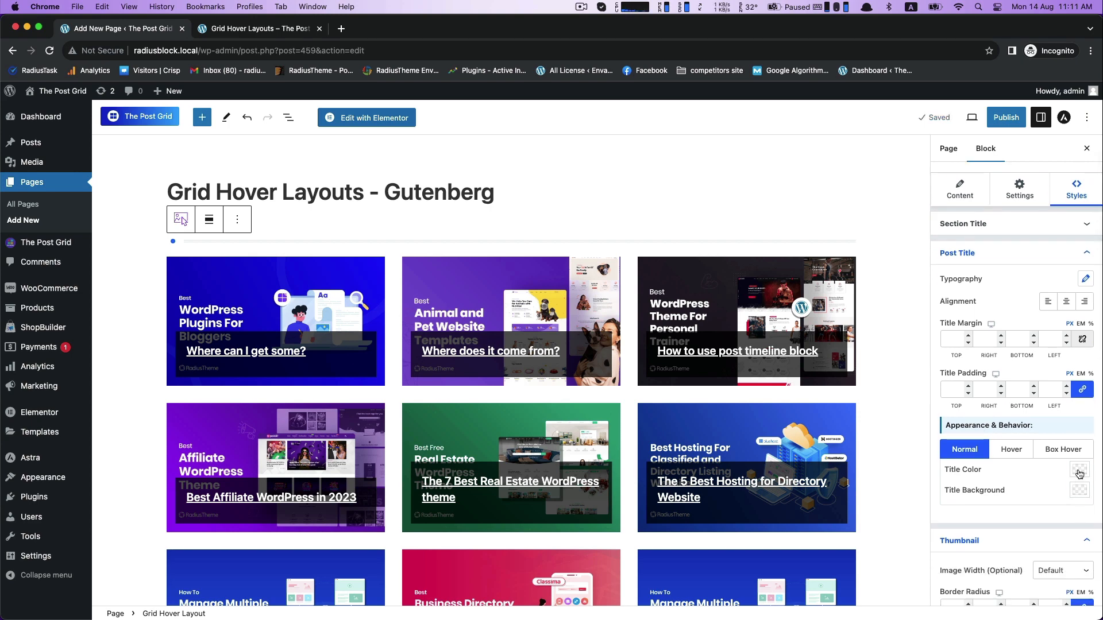
click(1079, 469)
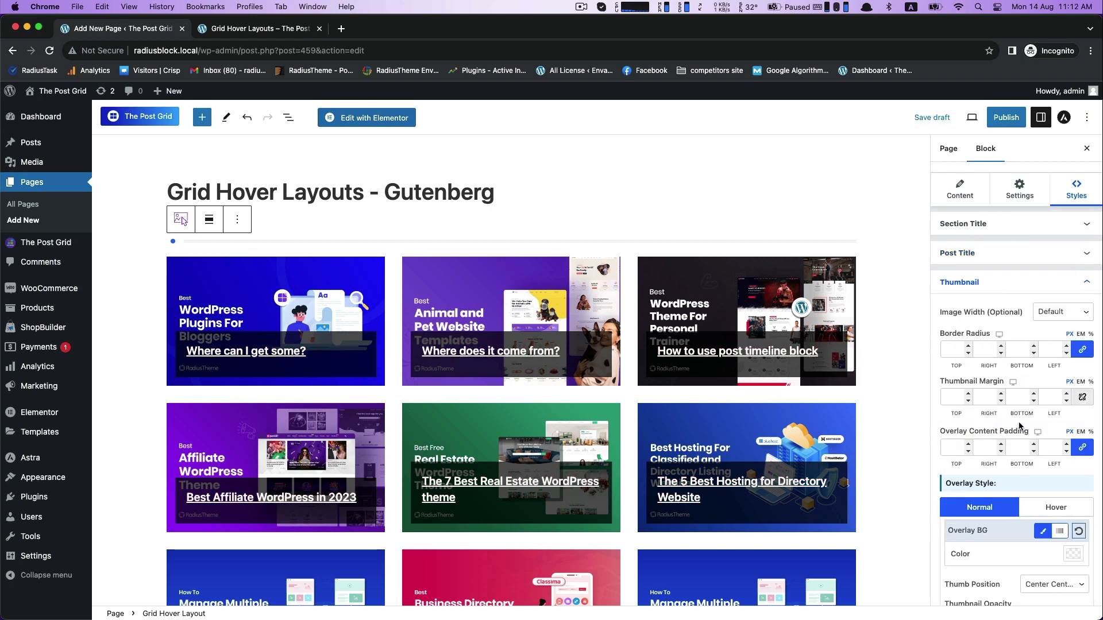
scroll(down, 3)
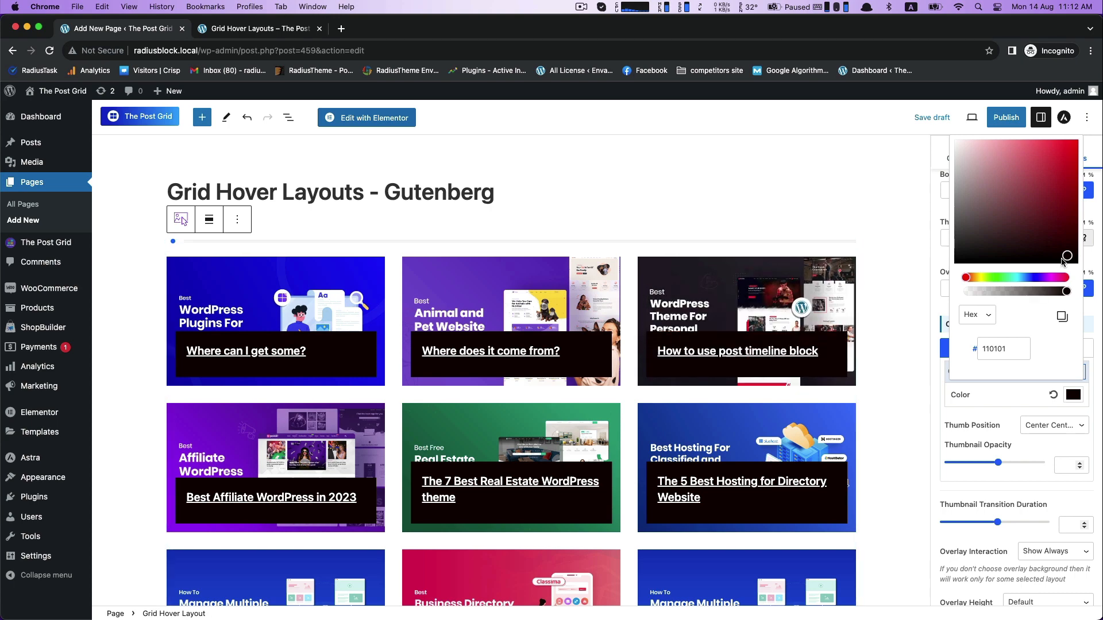
click(1034, 195)
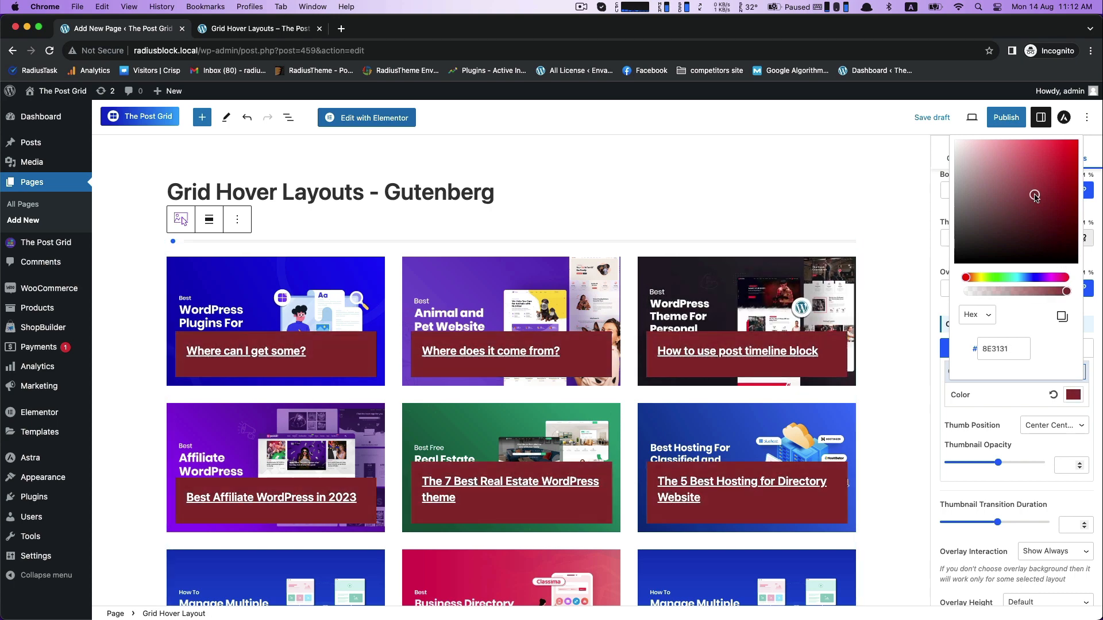
drag(1035, 195, 1042, 195)
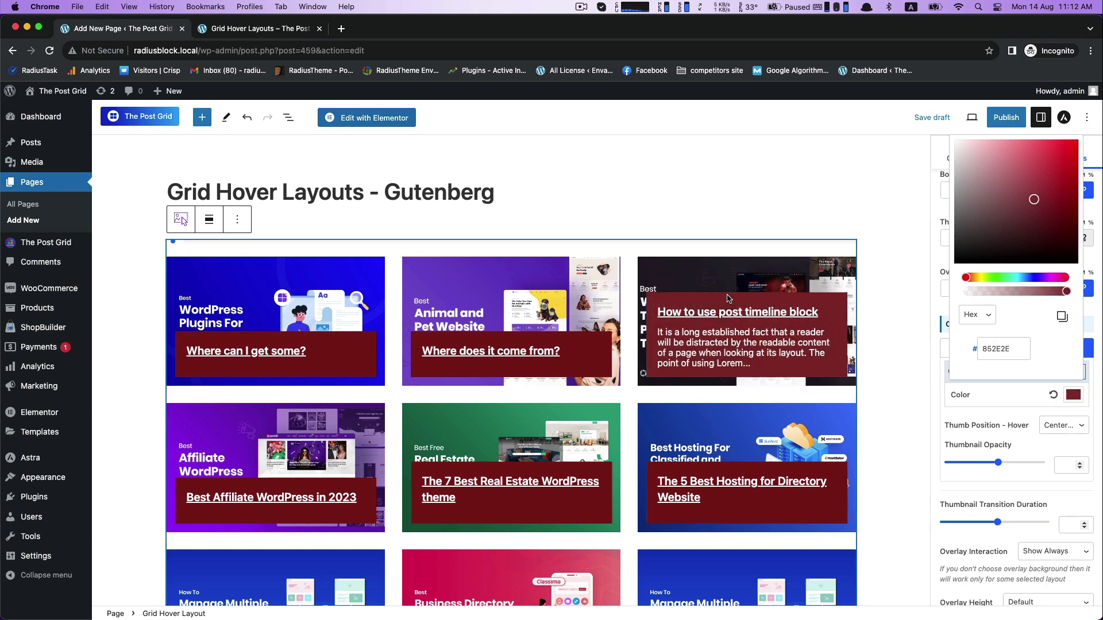
click(969, 174)
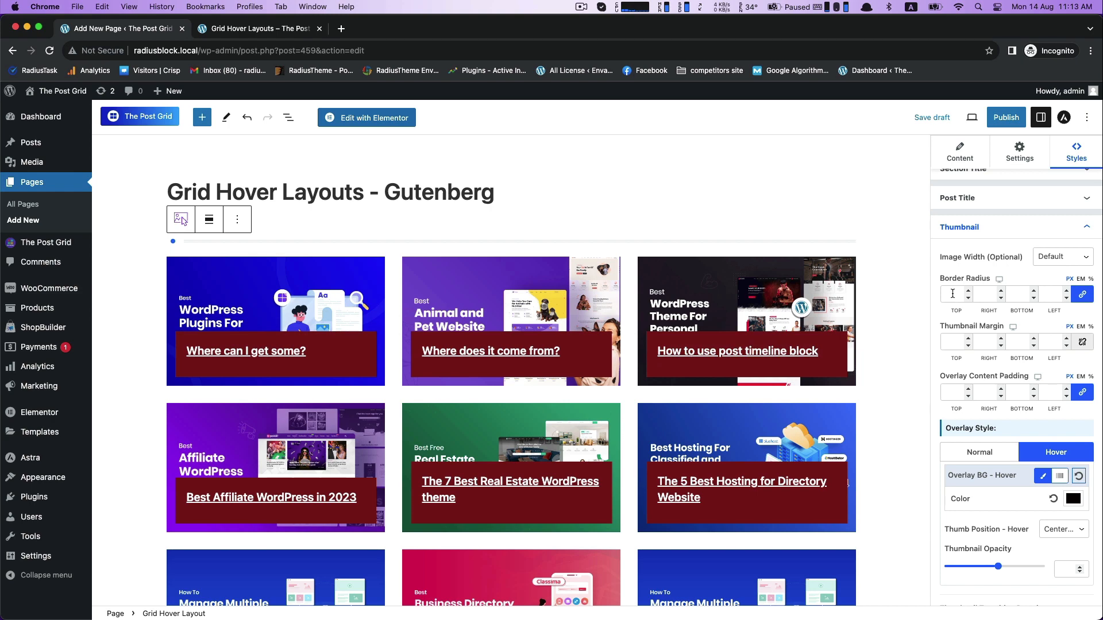
text(20)
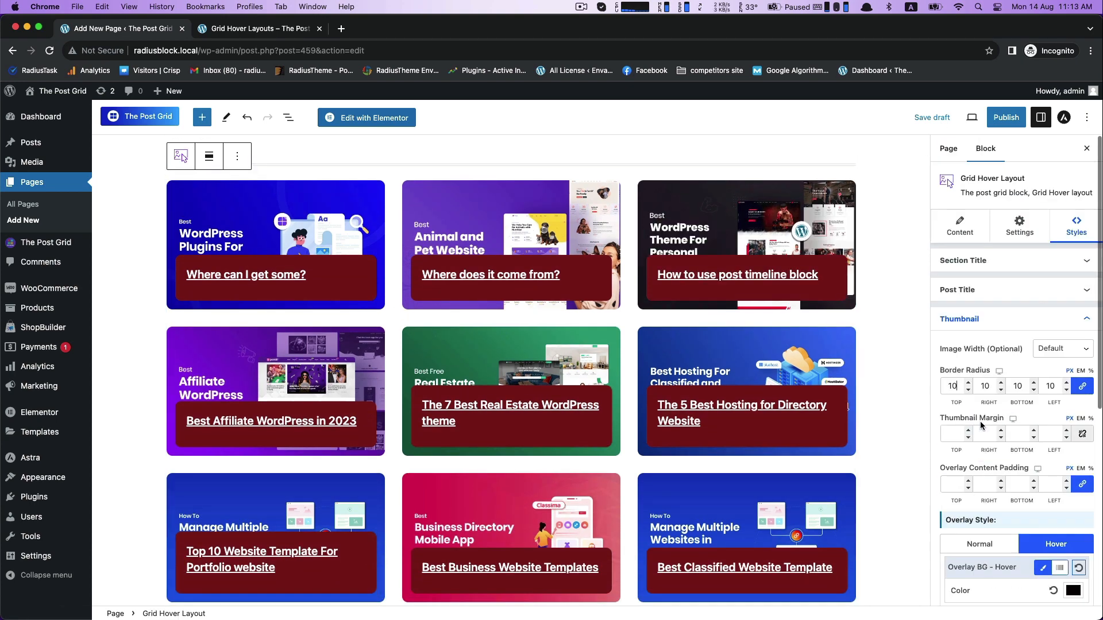
click(958, 318)
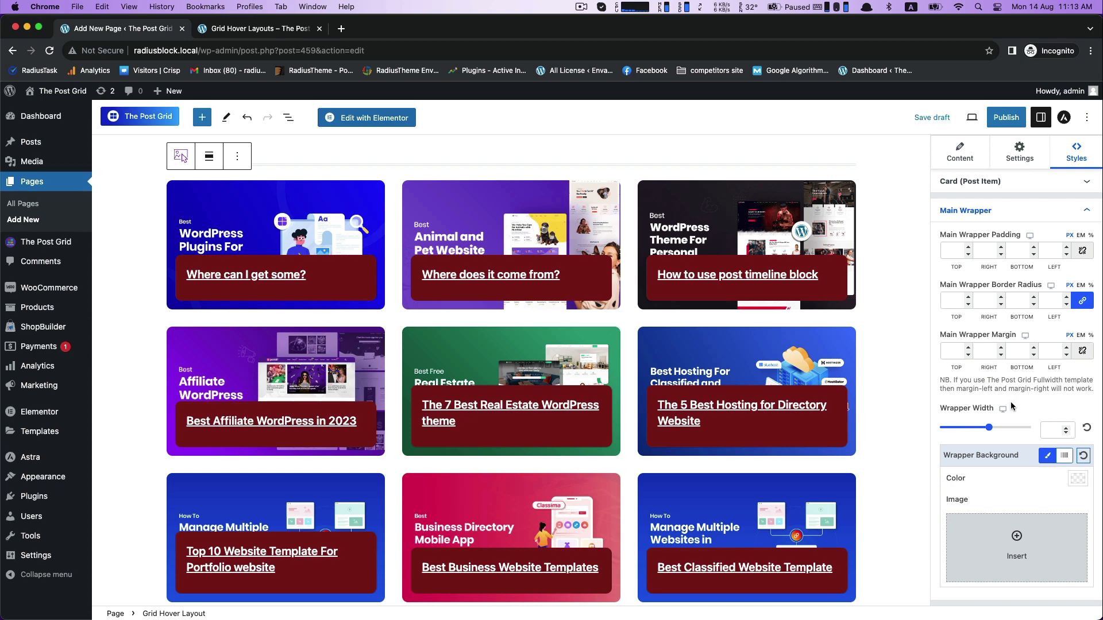
- Give the main wrapper a pinkish red background and 20px padding on every side
click(1077, 483)
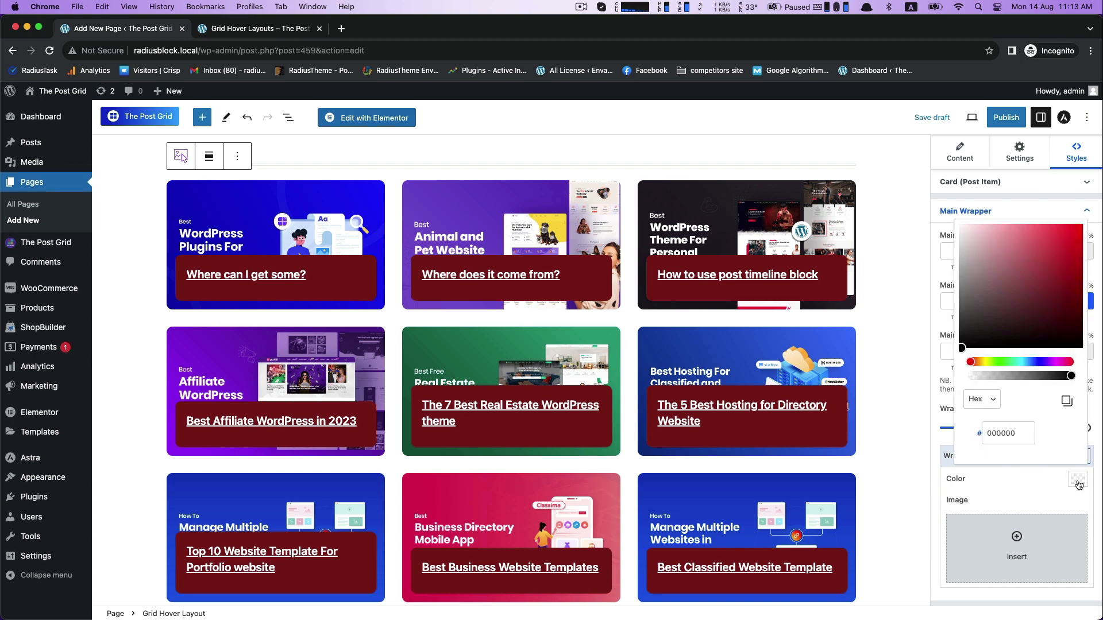
click(1013, 272)
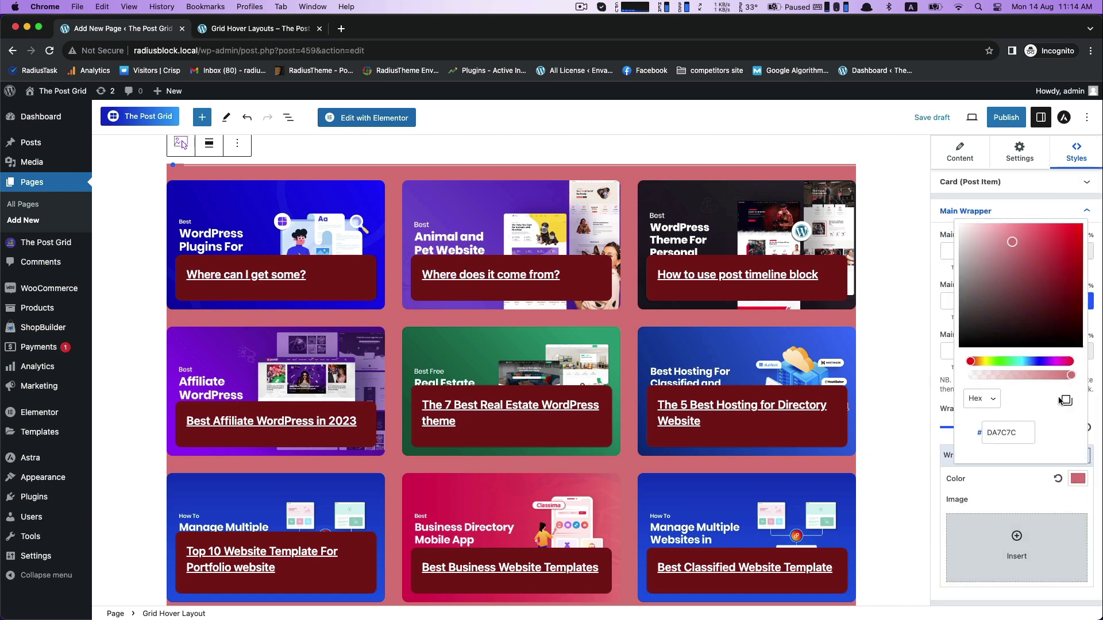
click(1018, 234)
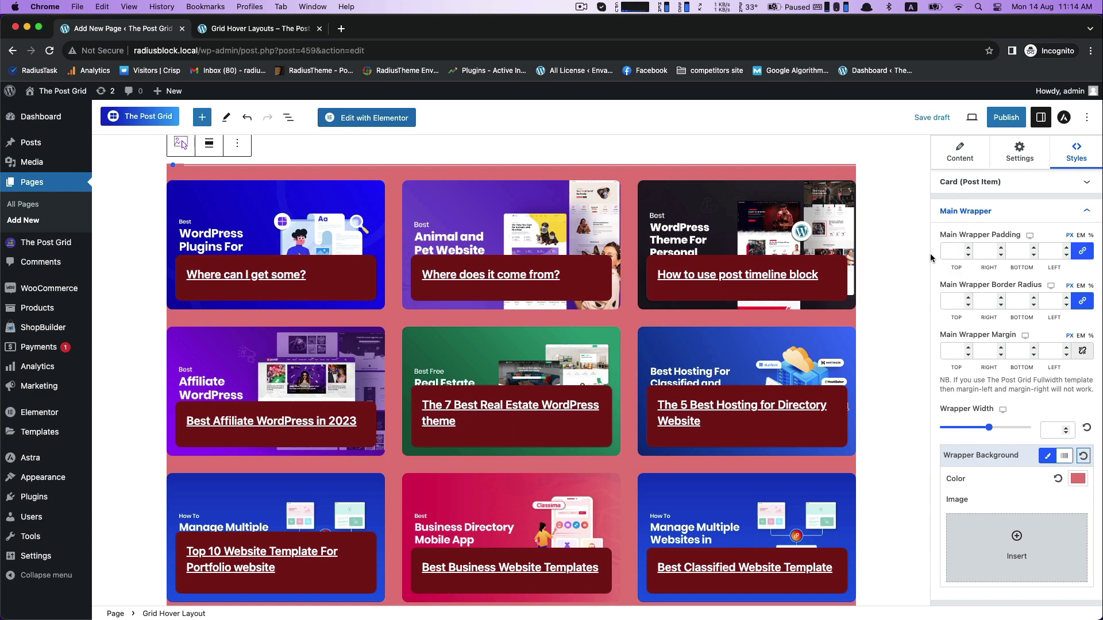
text(20)
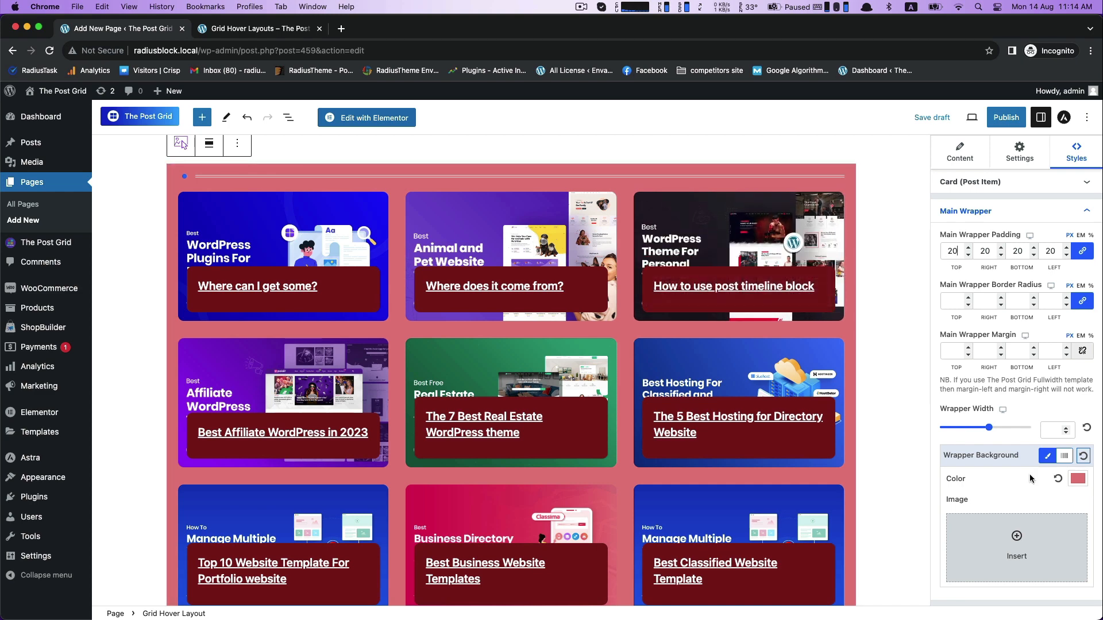
- Darken the wrapper background colour to a deep maroon
click(1077, 479)
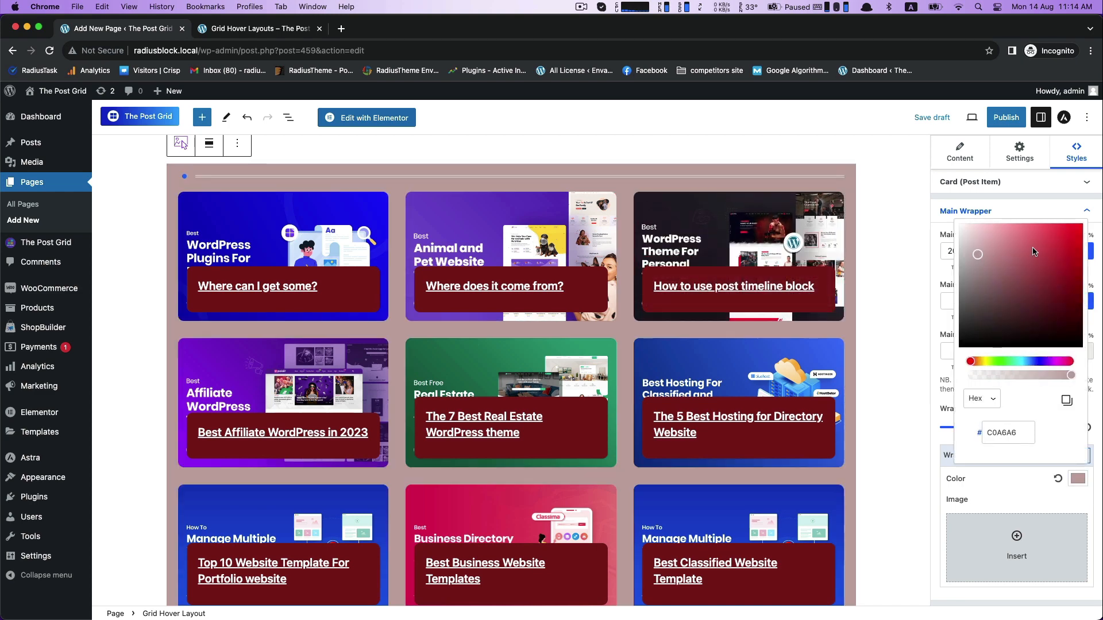
drag(976, 254, 1020, 246)
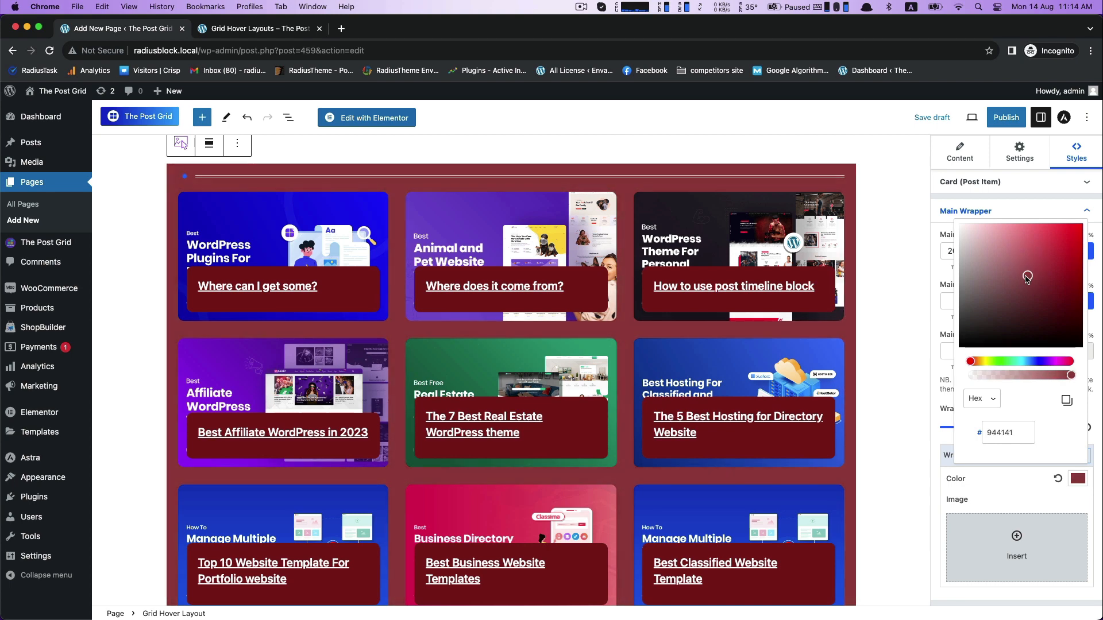
drag(1026, 276, 1004, 265)
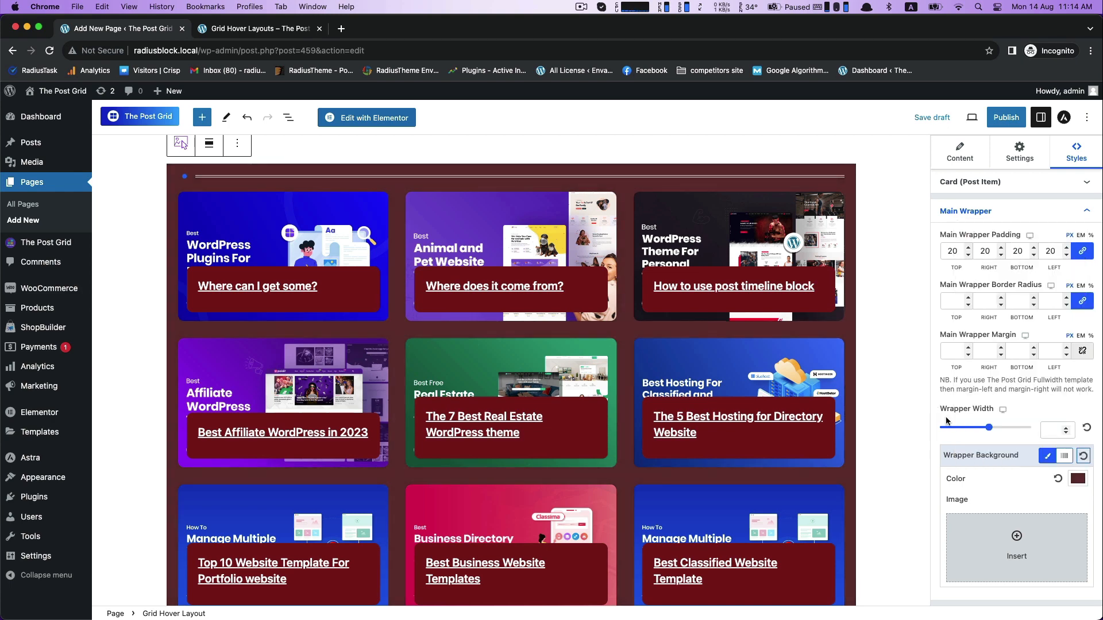
mouse_move(1011, 465)
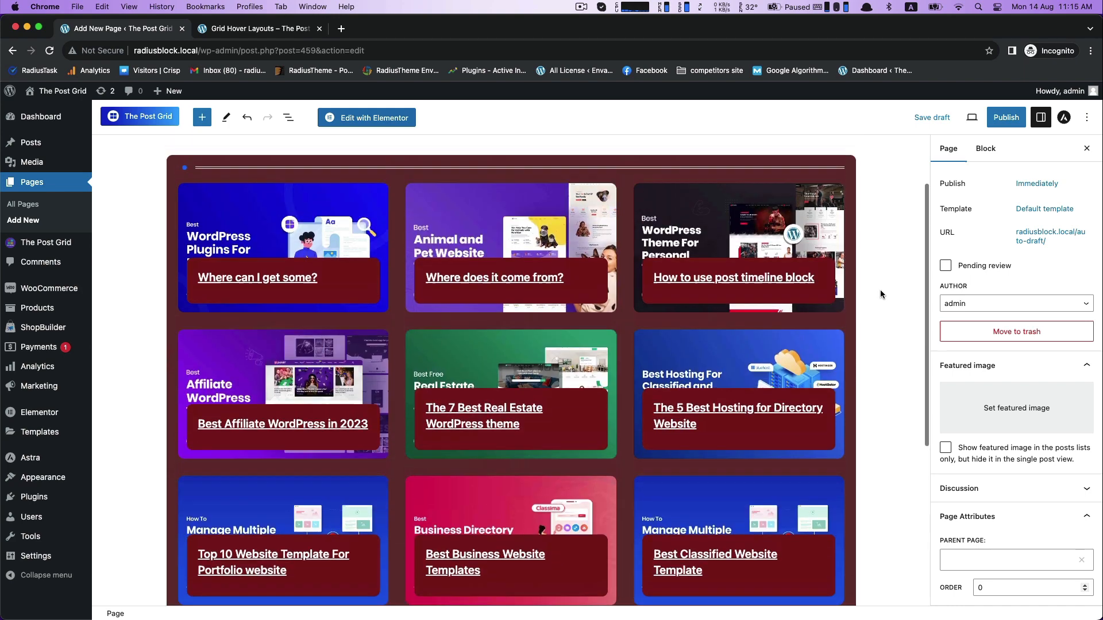
- Publish the page and view the maroon-wrapped grid on the live site
click(1005, 117)
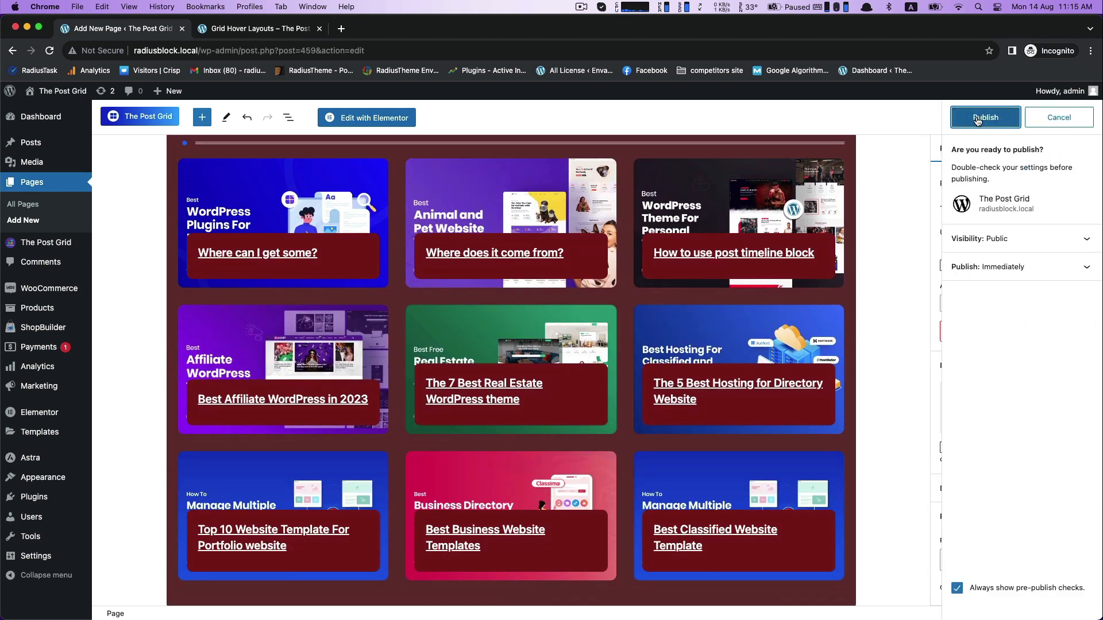
click(984, 117)
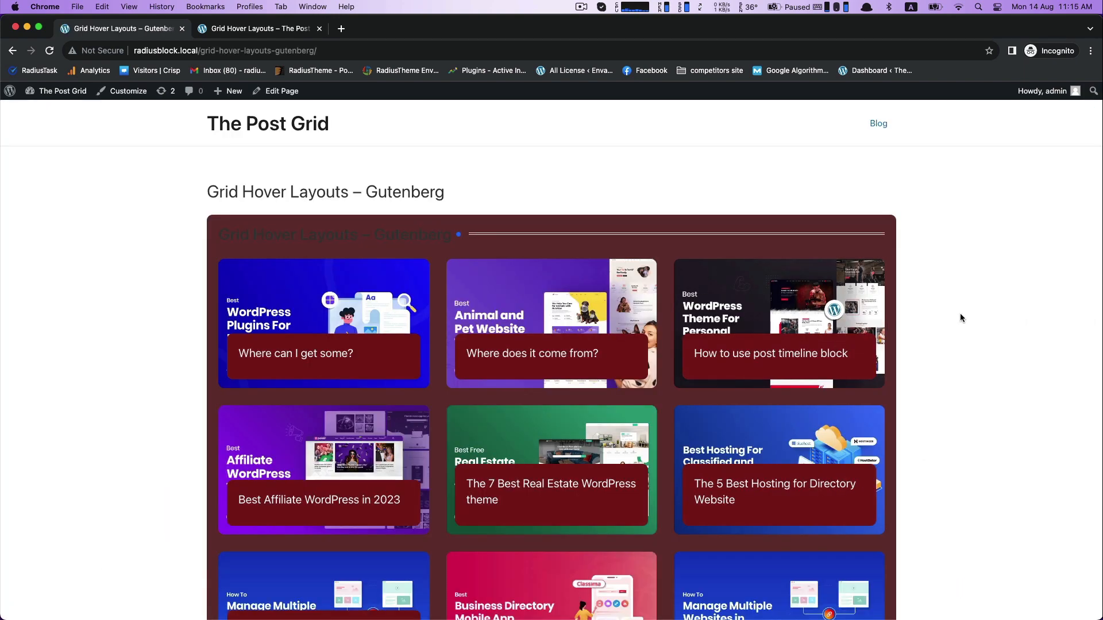
scroll(down, 3)
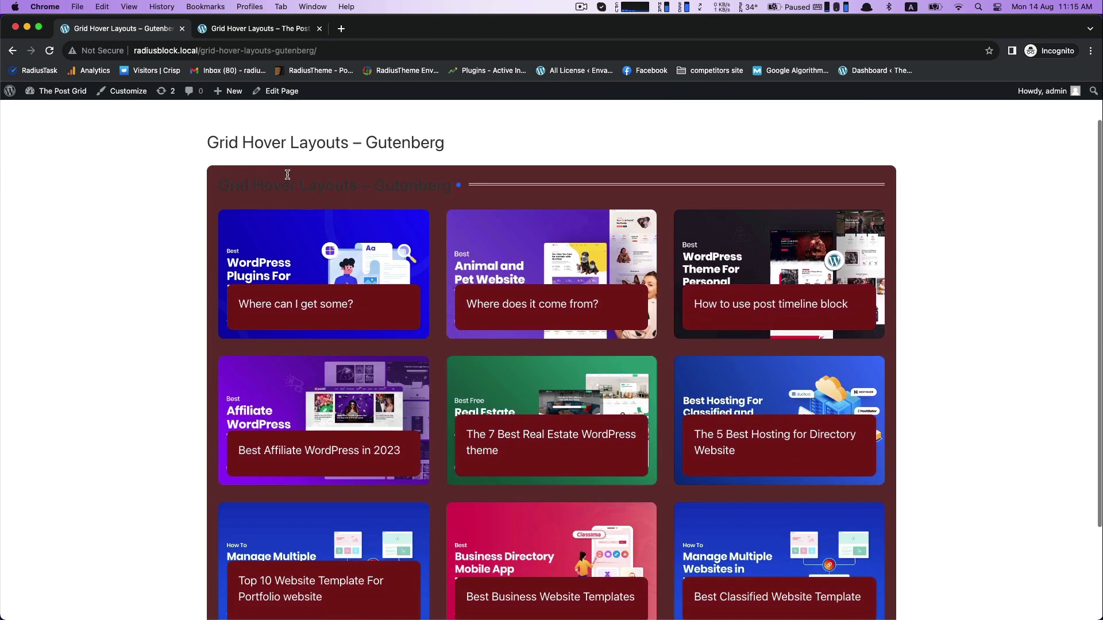
mouse_move(281, 91)
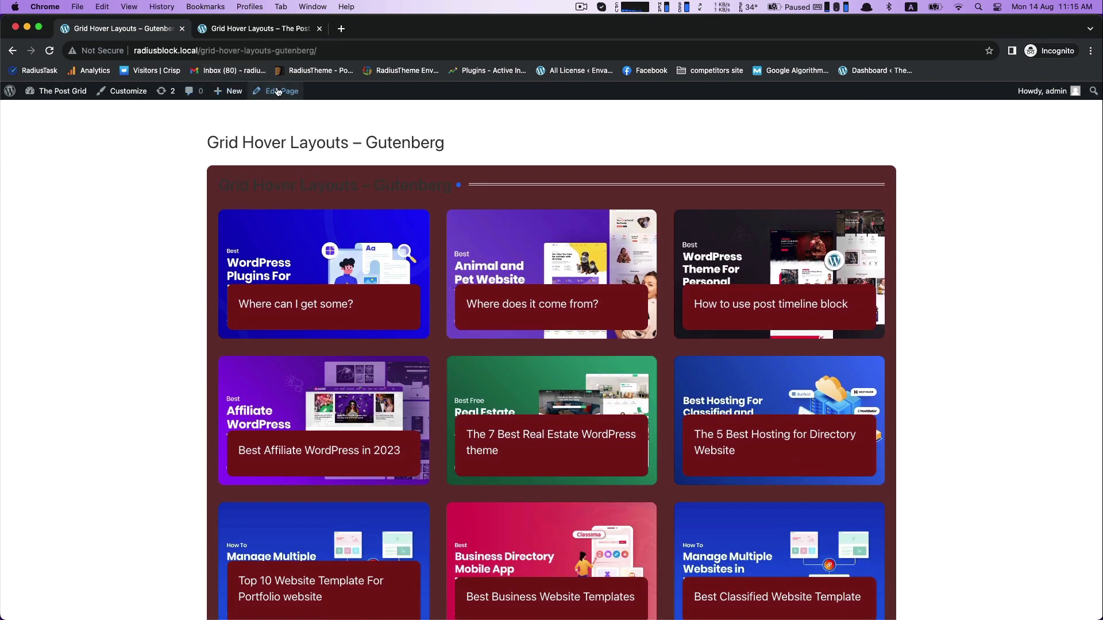
- Set the section title colour to white and update the published page
click(280, 91)
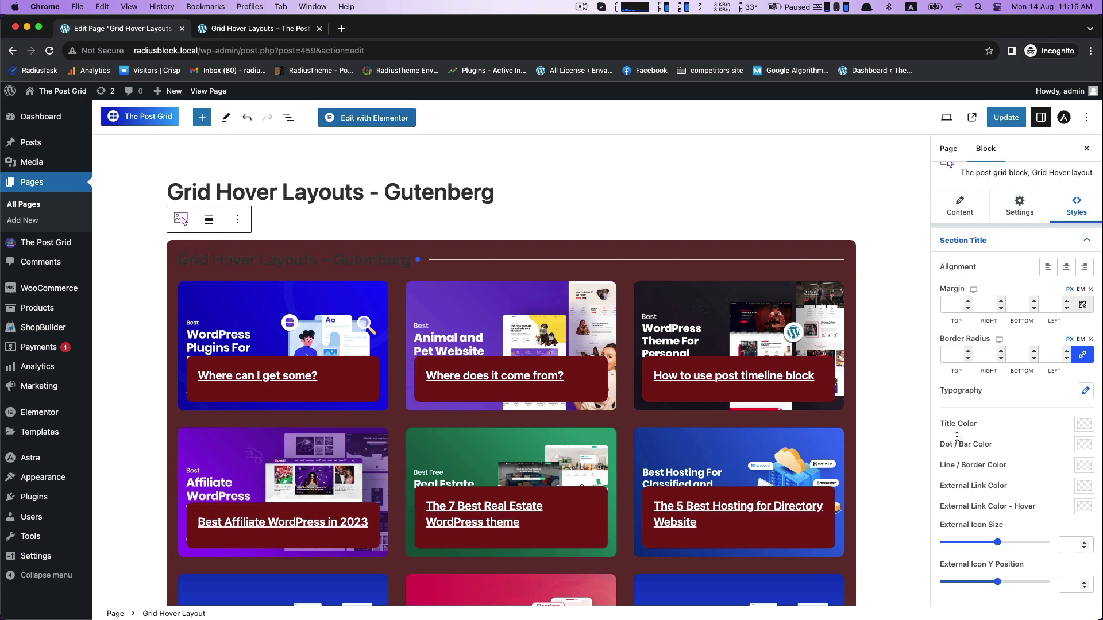
click(1086, 423)
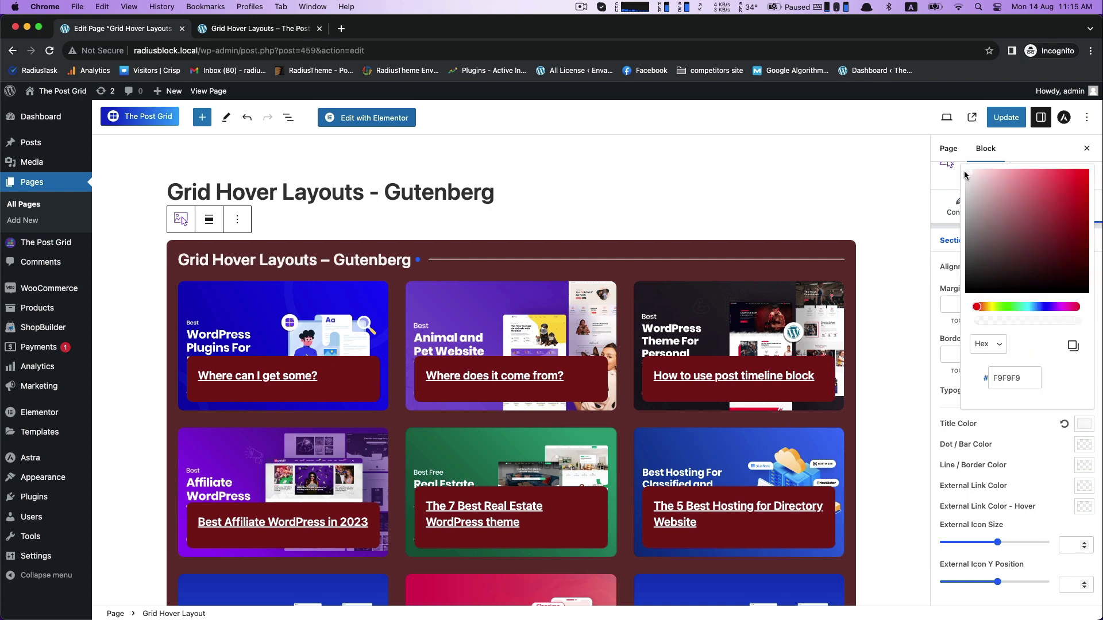
click(1005, 118)
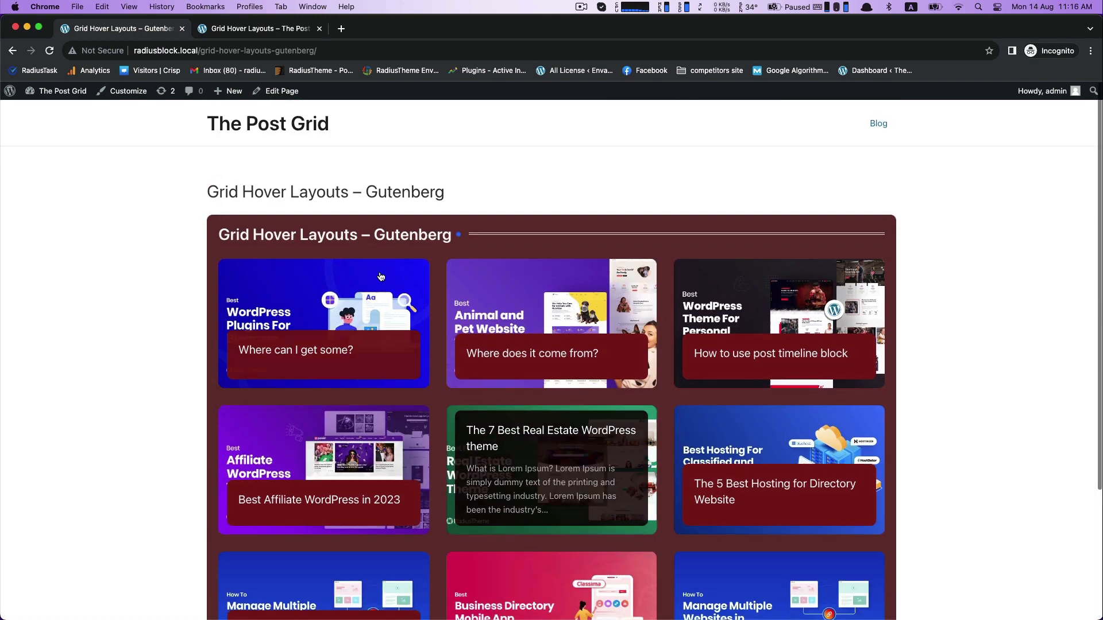
mouse_move(748, 270)
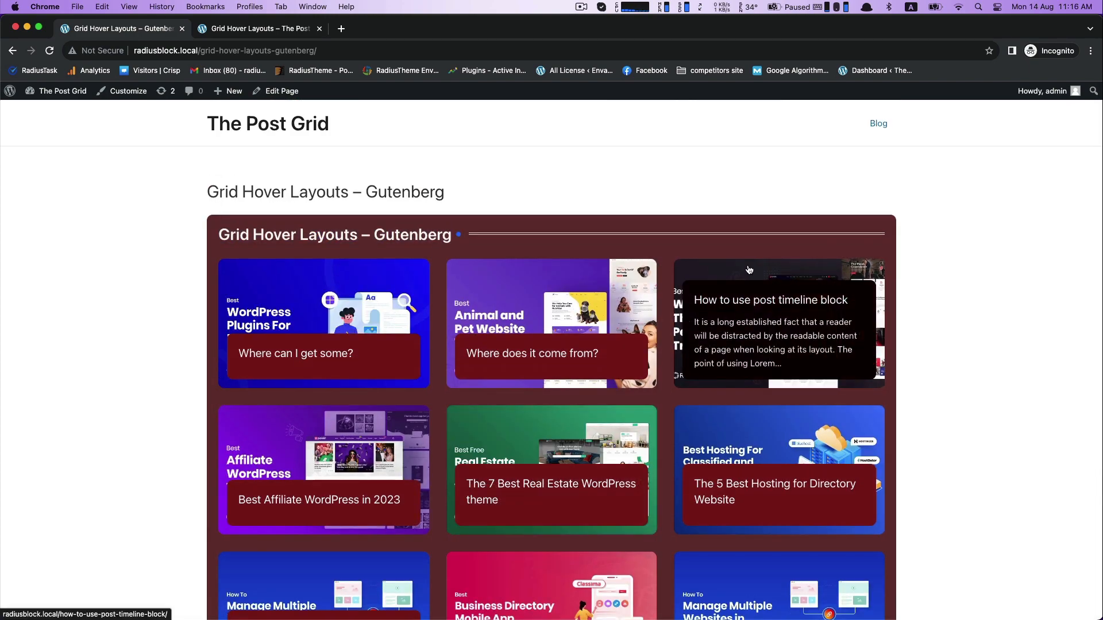